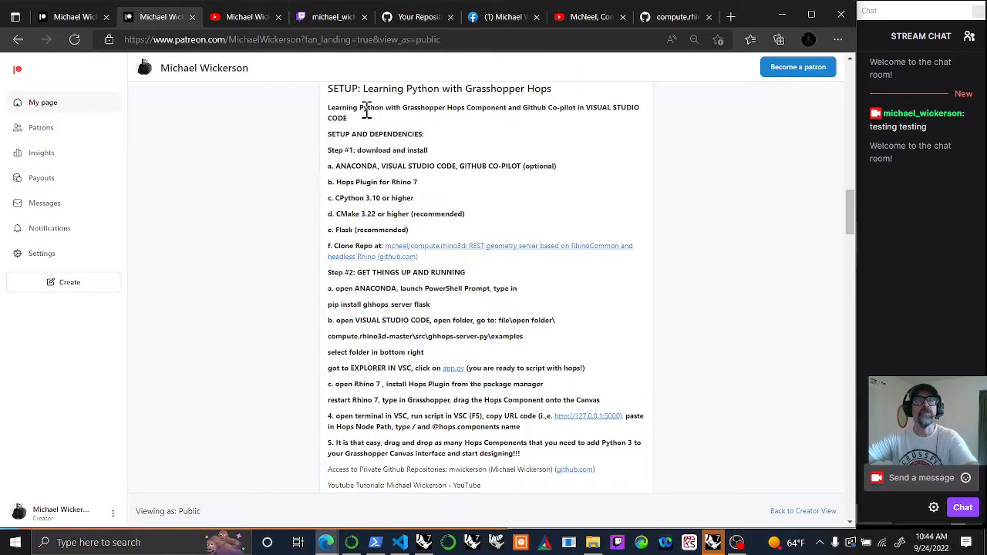
mouse_move(440, 188)
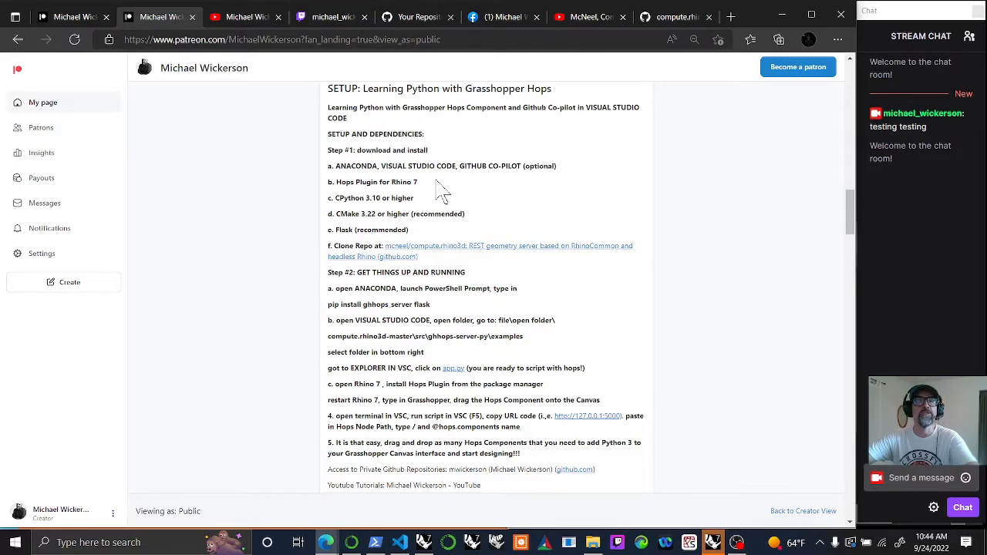
mouse_move(409, 152)
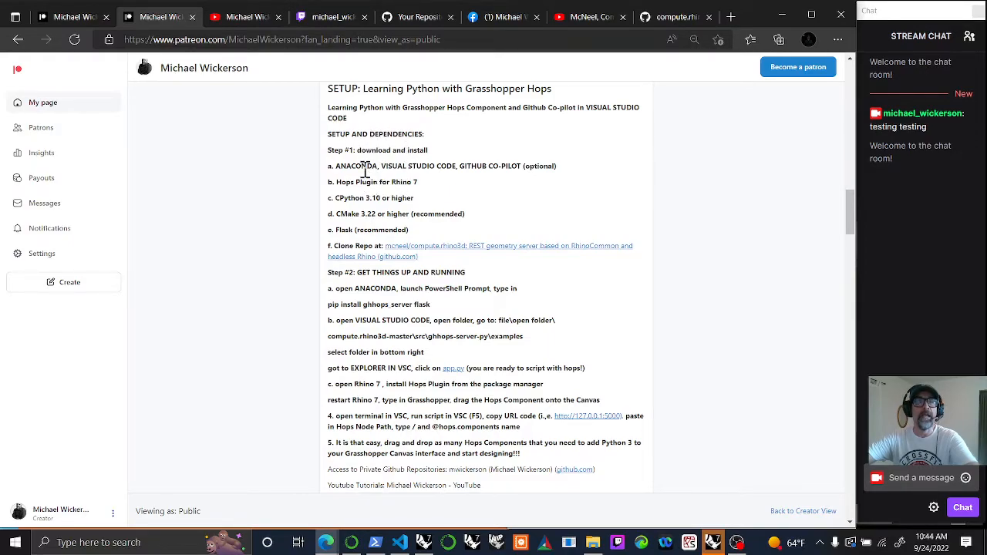
Switch from the GitHub repositories list to the compute.rhino3d repository's src folder.
left_click(350, 543)
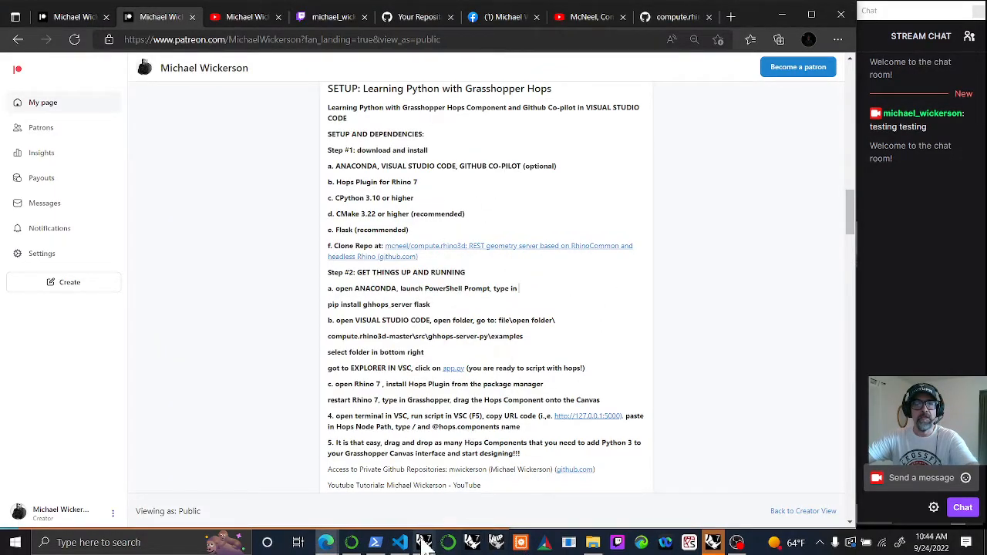
left_click(428, 545)
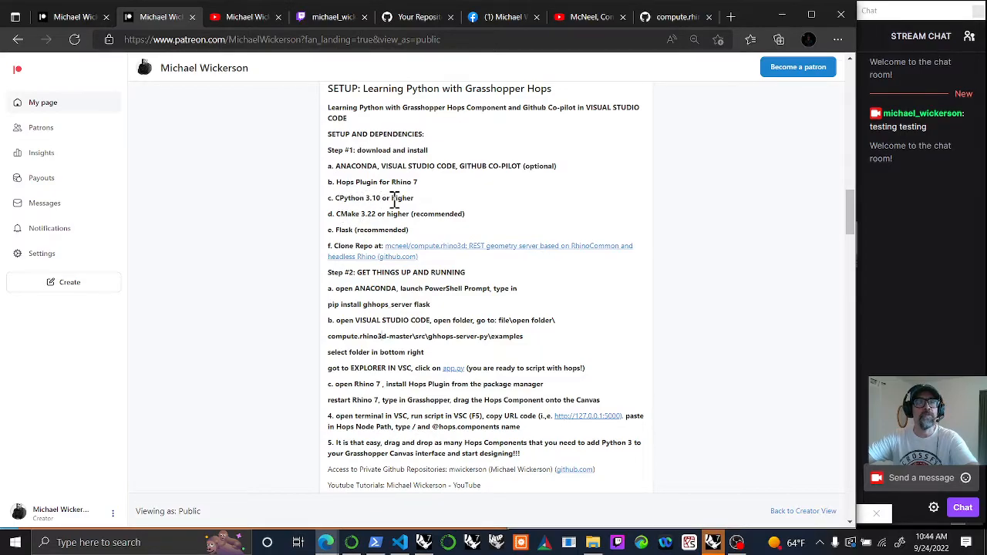
mouse_move(374, 219)
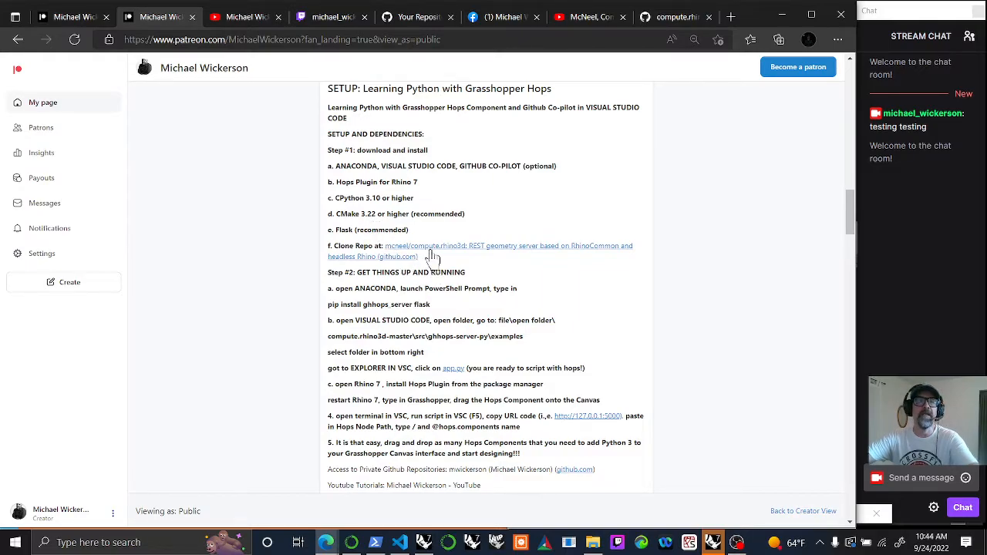
mouse_move(449, 250)
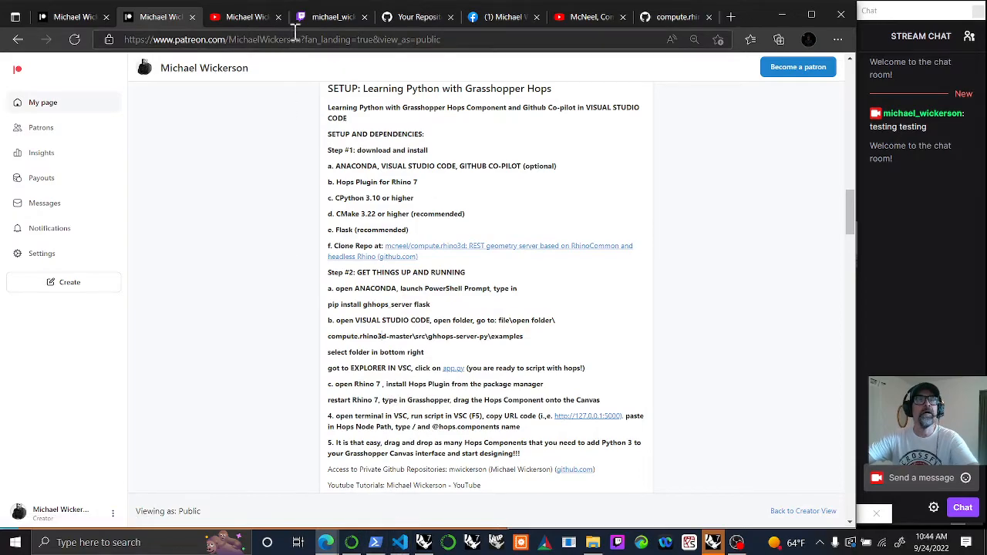
left_click(420, 15)
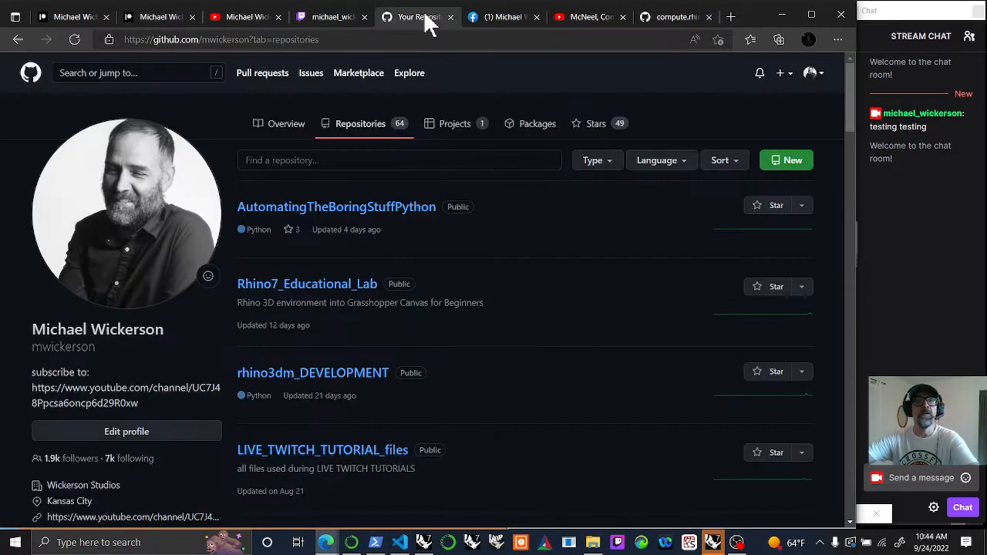
left_click(676, 15)
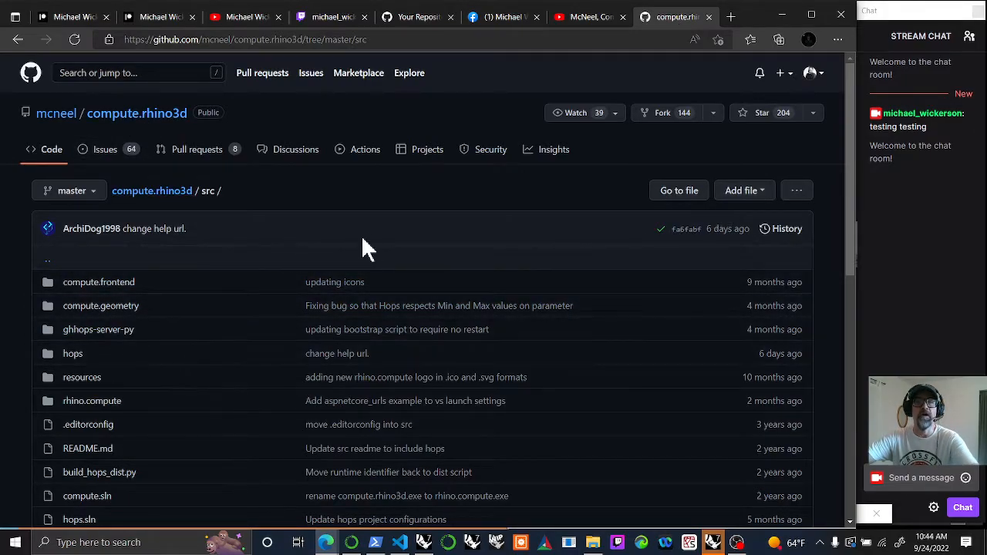
mouse_move(284, 475)
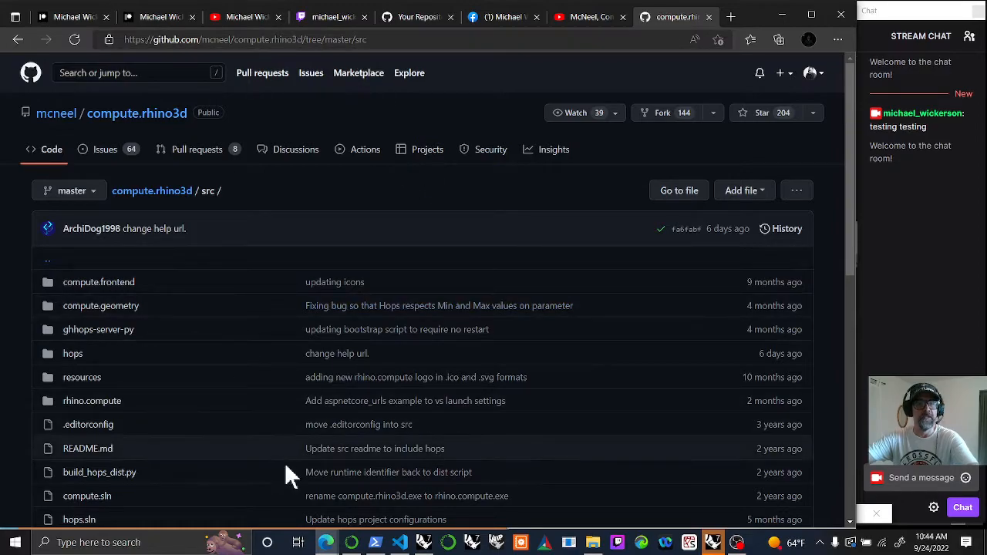
mouse_move(272, 540)
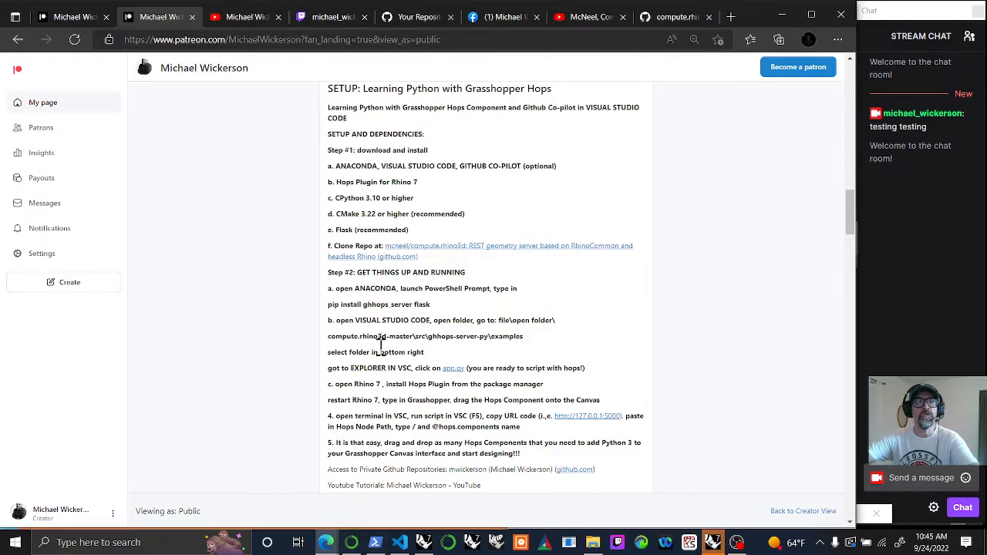
mouse_move(474, 320)
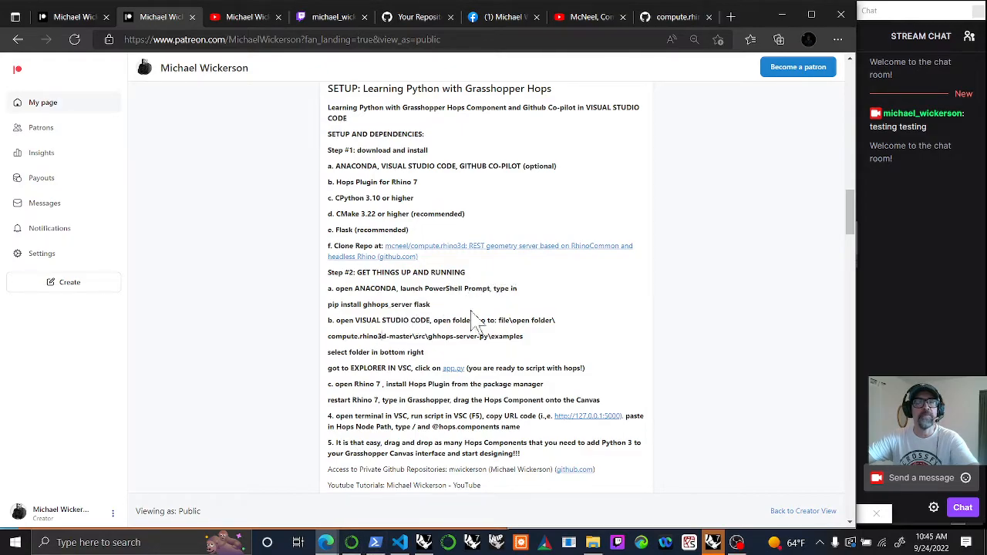
mouse_move(447, 321)
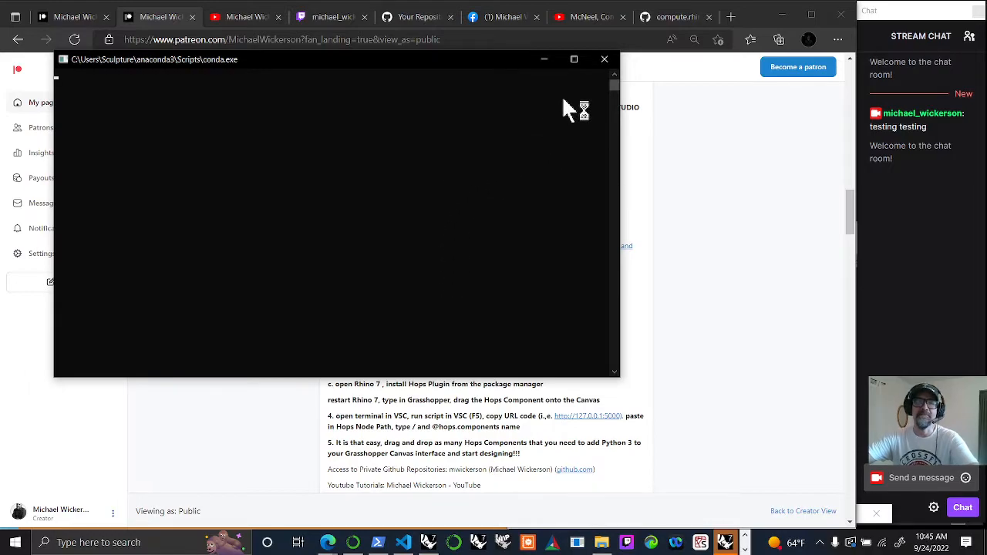
Reload the McNeel Compute YouTube video, return to the Patreon guide and bring Anaconda Navigator forward.
left_click(605, 59)
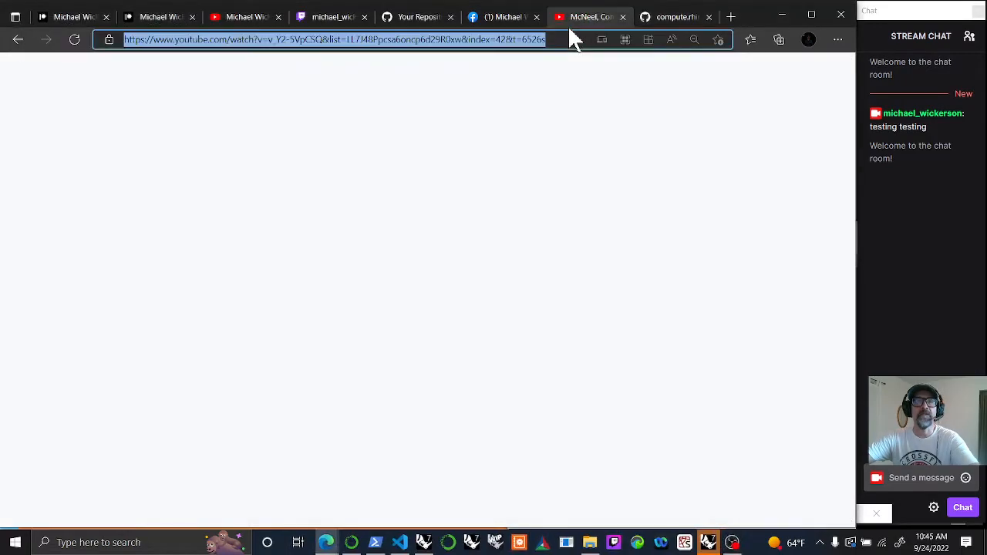
key("Enter")
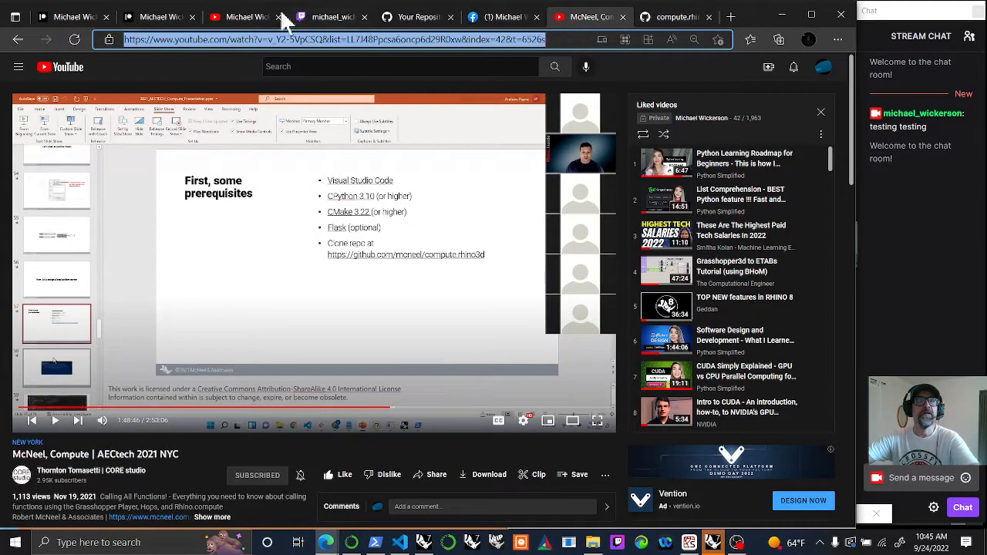
left_click(157, 17)
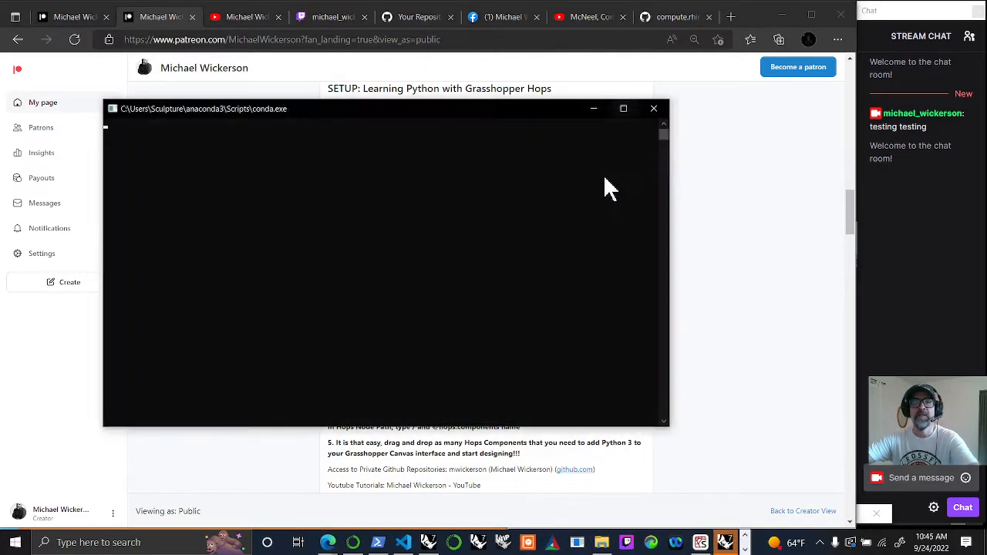
left_click(654, 108)
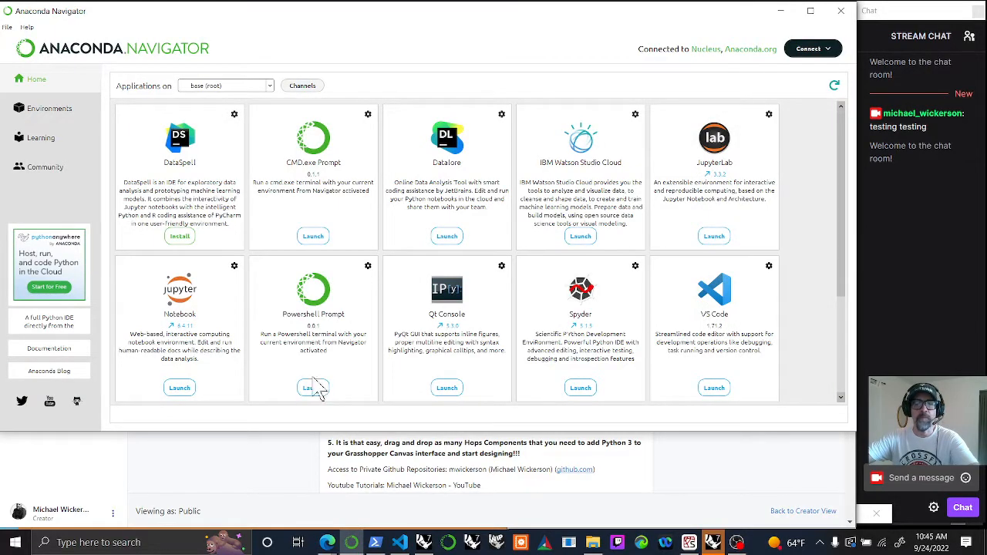
Close the stray rhino console and launch a PowerShell Prompt from Anaconda Navigator.
left_click(312, 388)
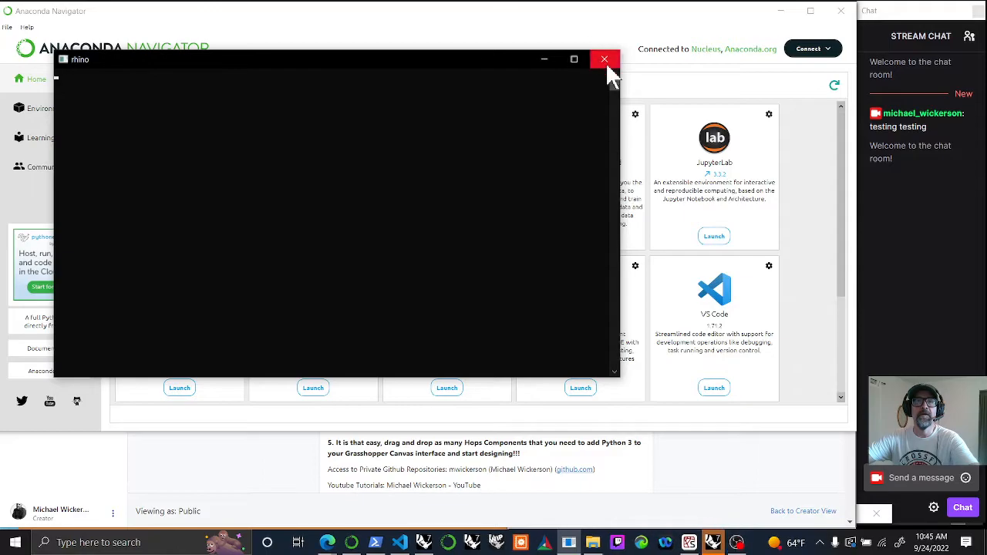
left_click(605, 59)
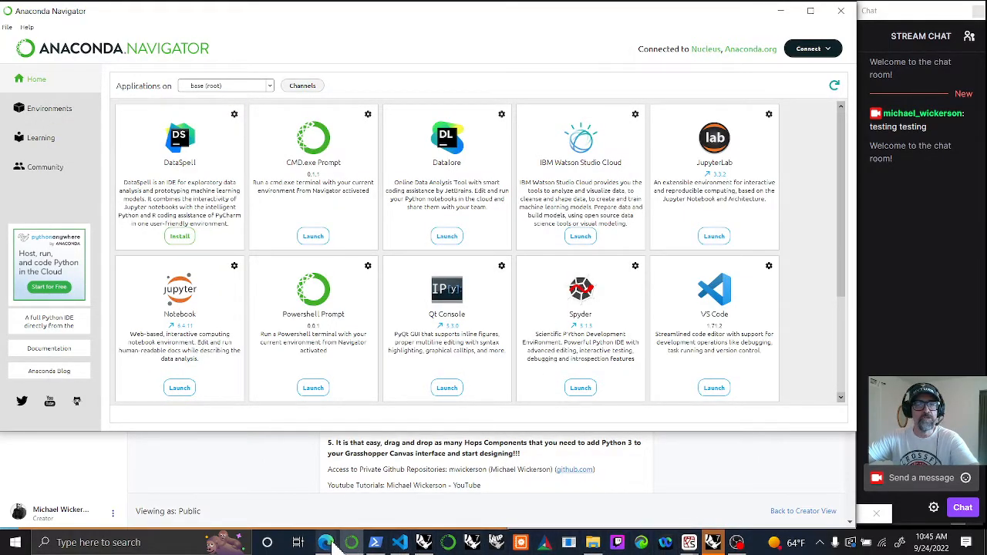
left_click(312, 388)
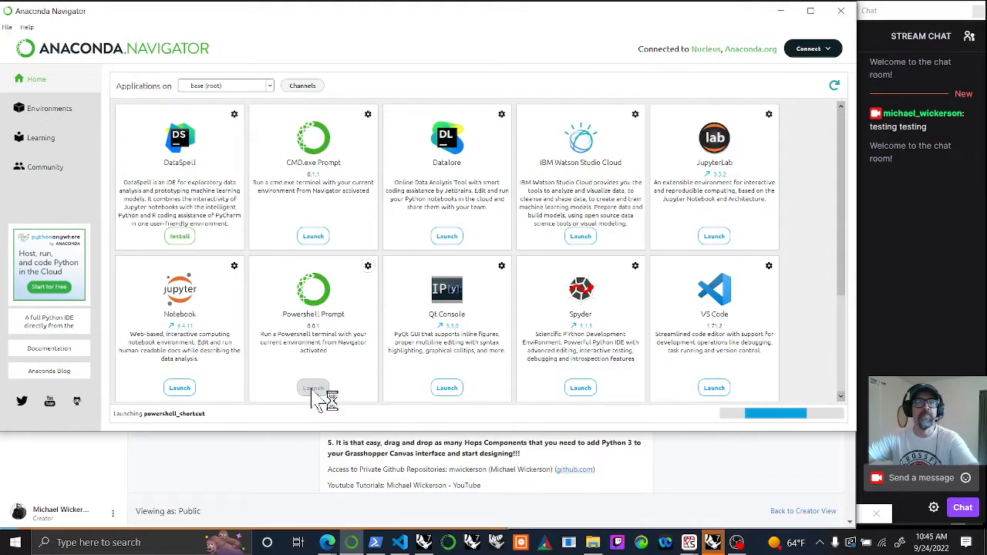
left_click(312, 389)
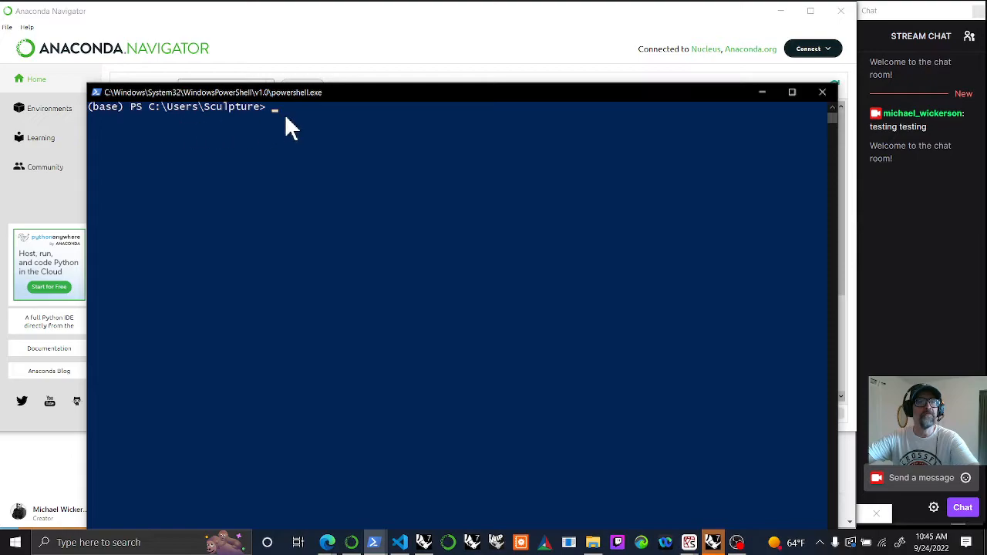
mouse_move(281, 117)
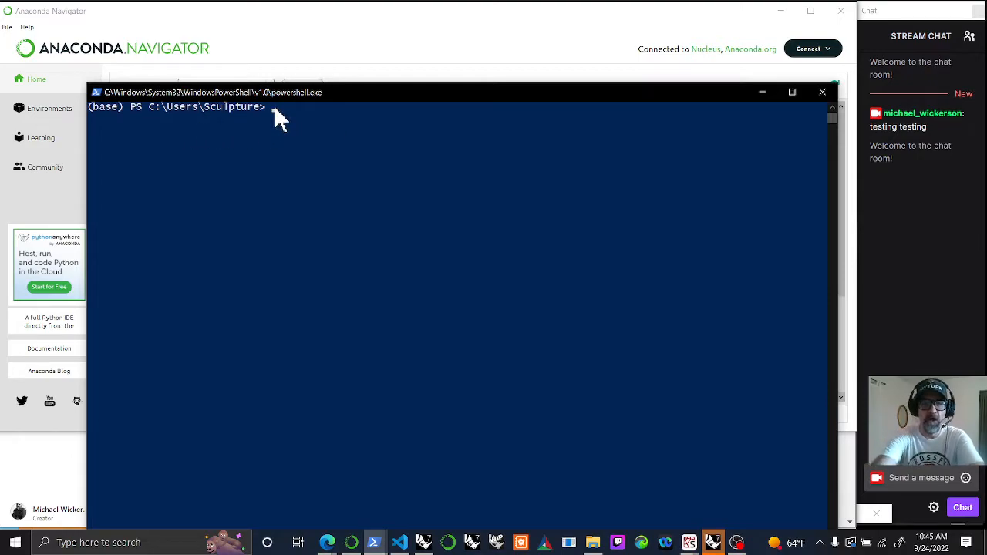
Run 'pip install ghhops_server flask' in the PowerShell Prompt.
type("pip install ghhops")
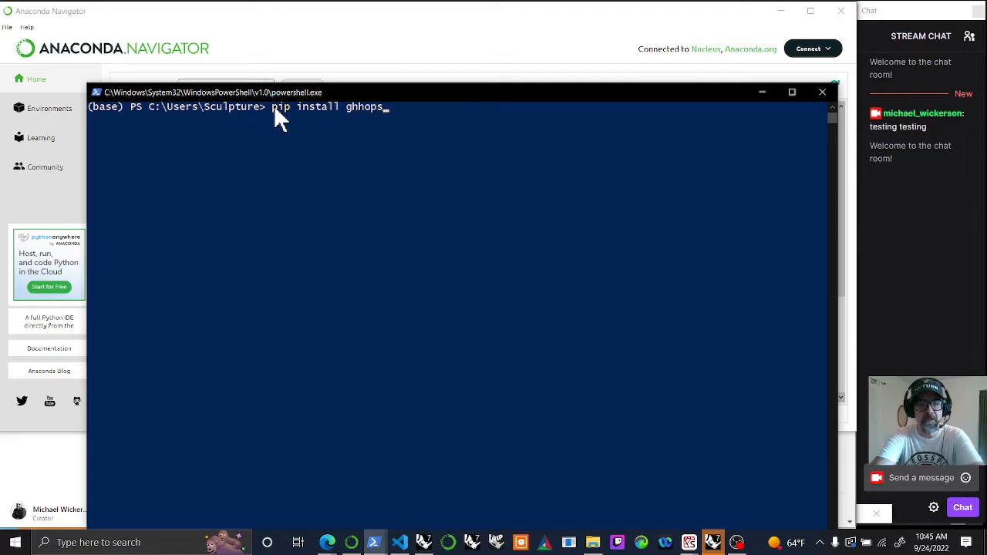
type("_server")
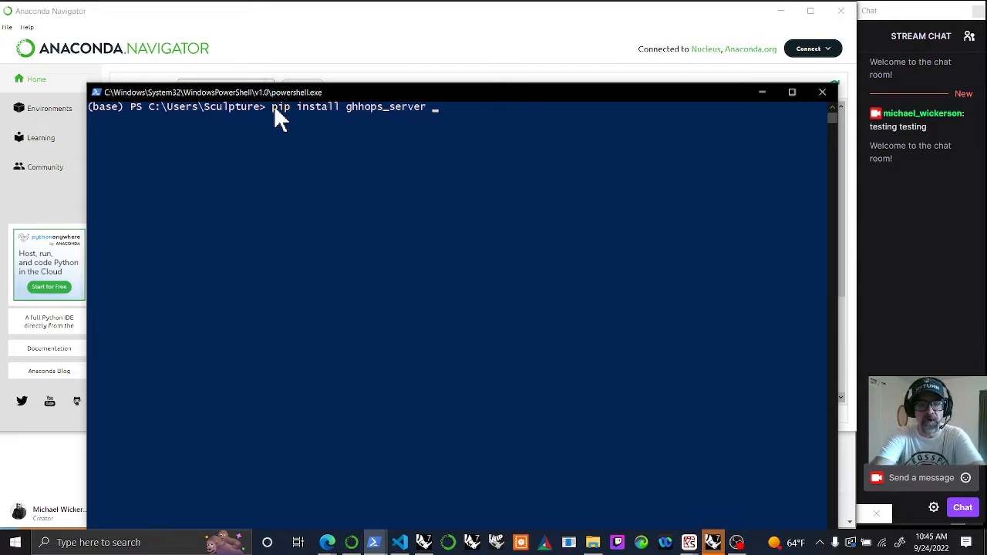
type("flask")
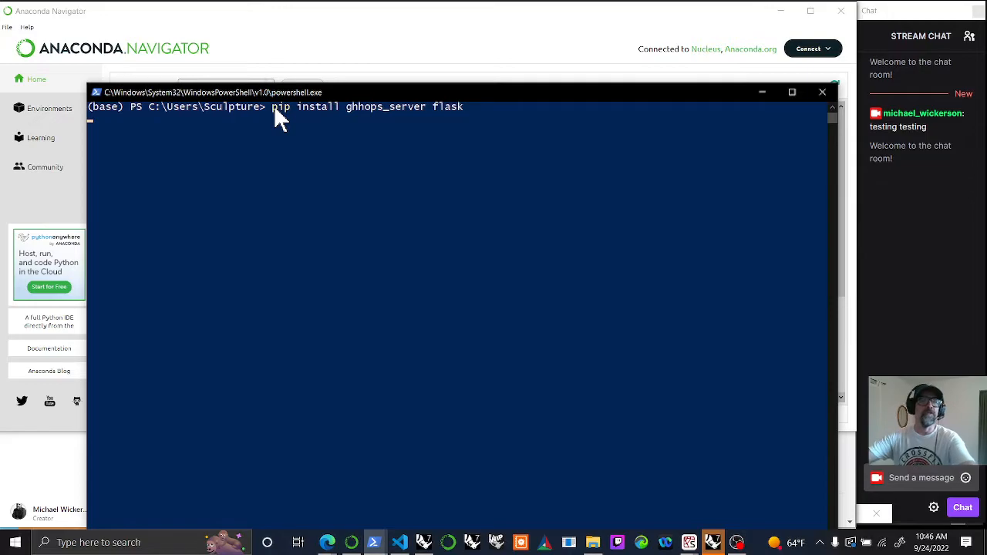
key("Enter")
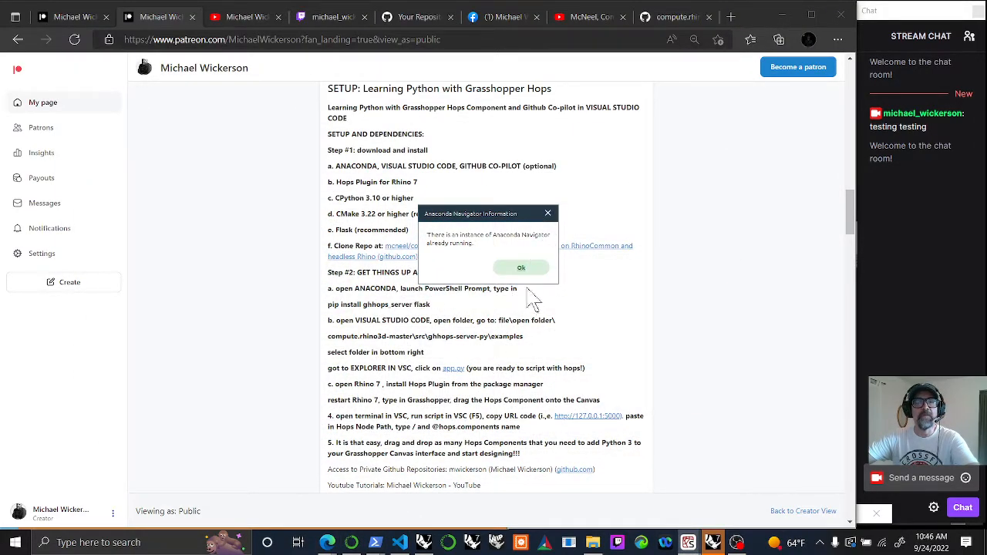
Dismiss the Navigator already-running notice to read the Patreon setup steps.
left_click(521, 268)
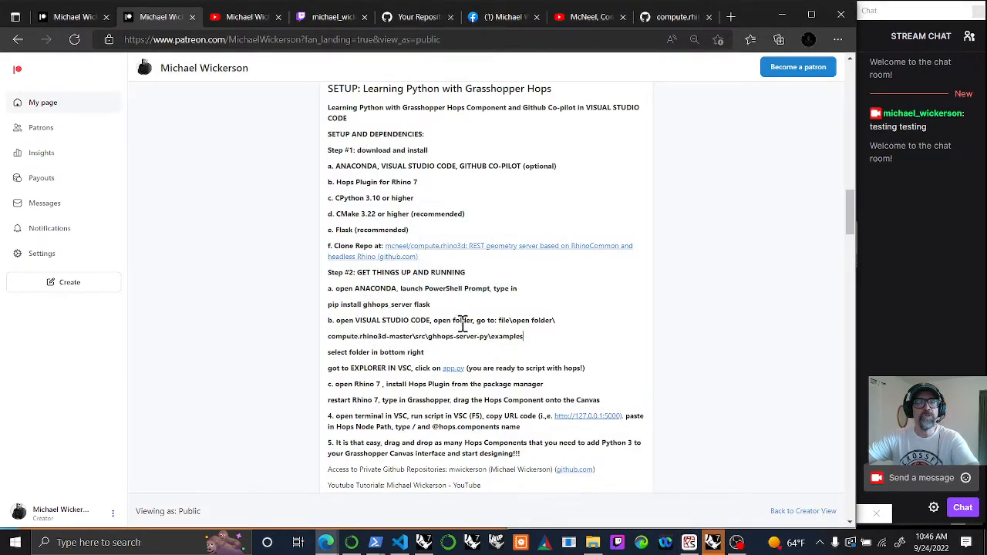
mouse_move(412, 543)
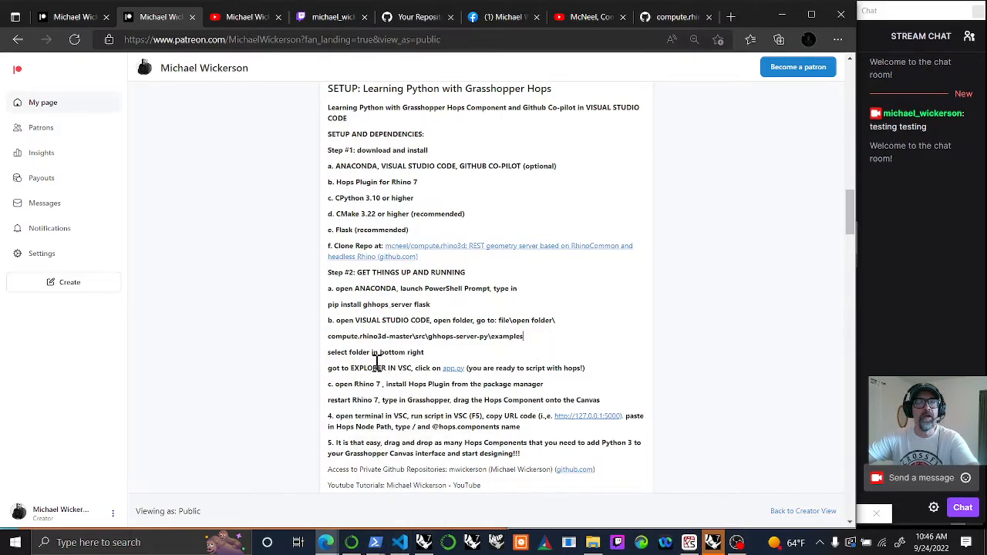
mouse_move(426, 343)
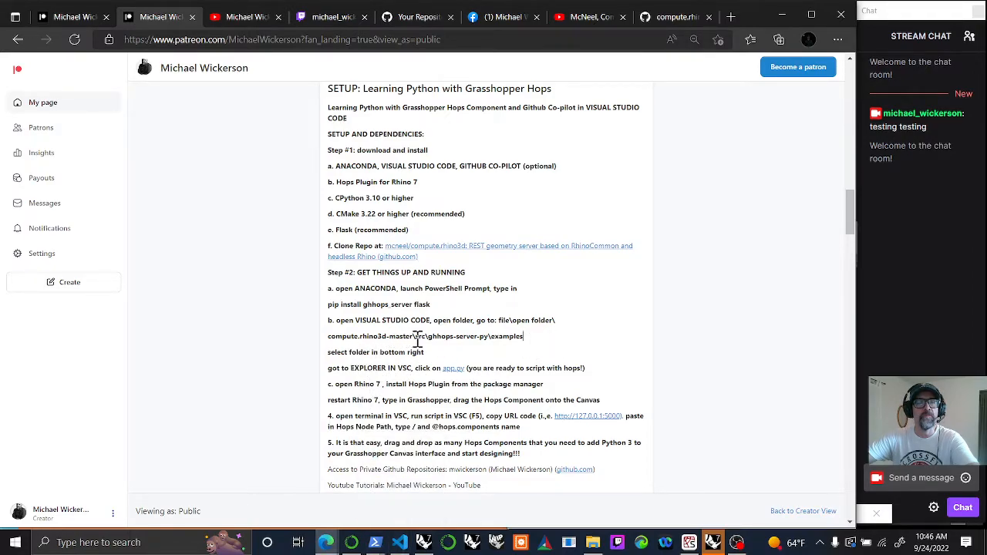
mouse_move(440, 371)
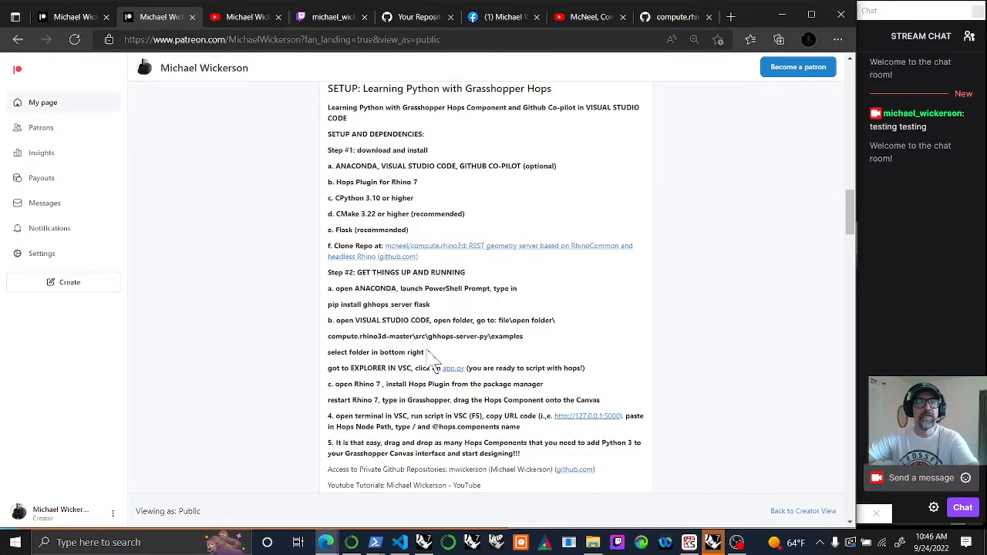
mouse_move(457, 353)
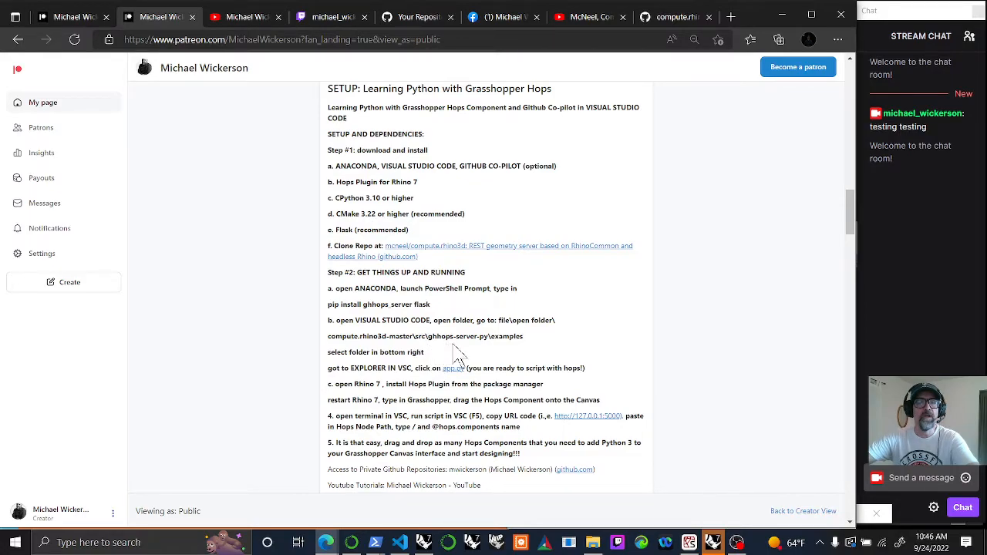
mouse_move(488, 339)
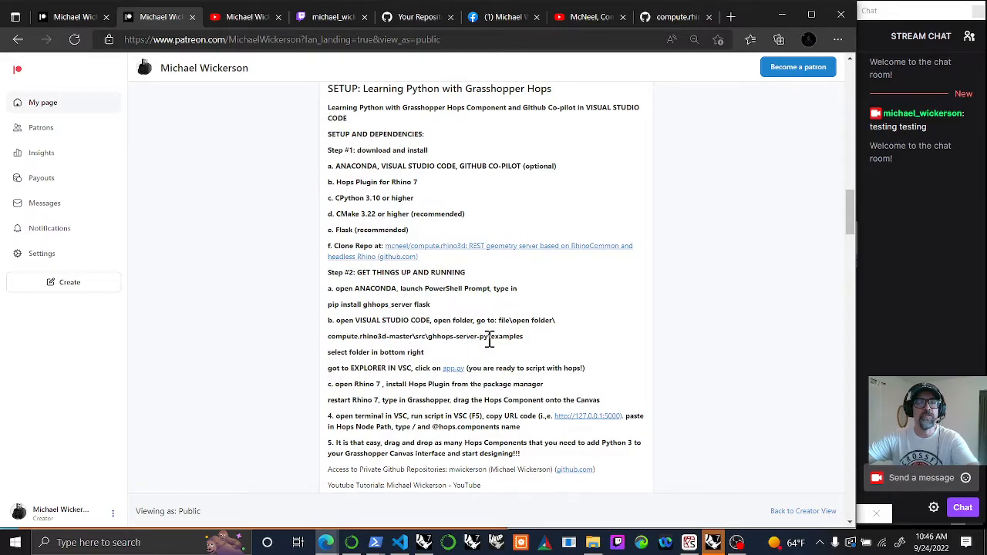
mouse_move(364, 372)
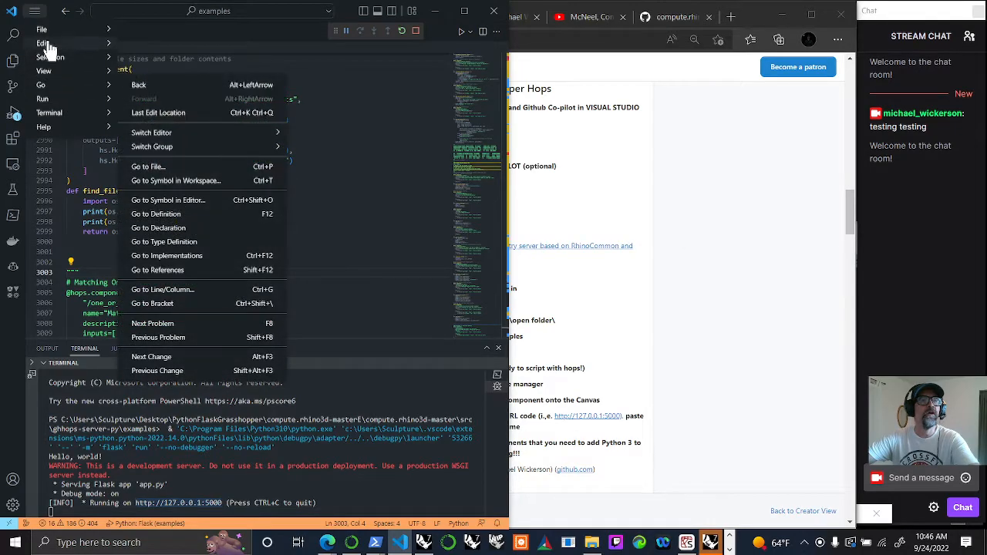
Open compute.rhino3d-master\src\ghhops-server-py\examples as the VS Code workspace folder.
left_click(42, 29)
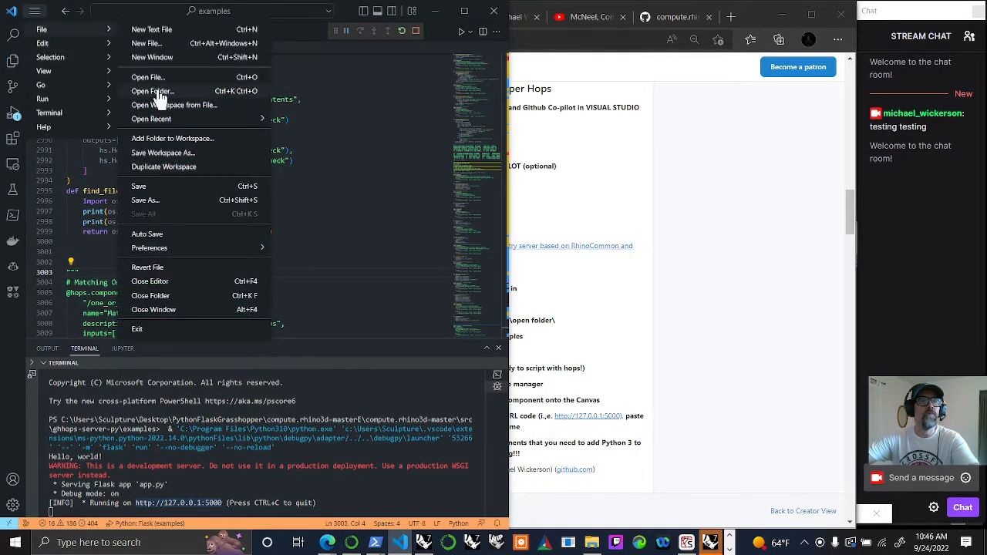
left_click(151, 91)
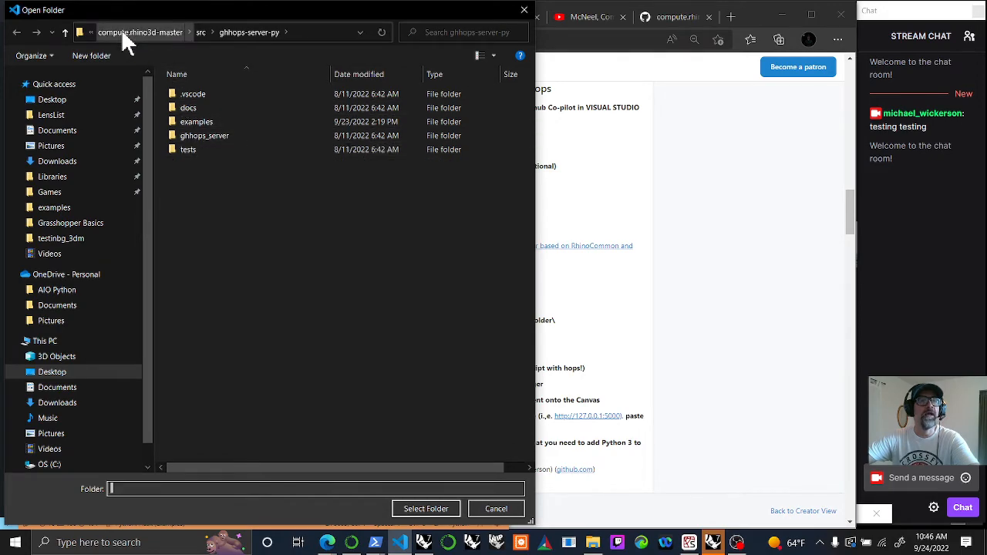
left_click(132, 31)
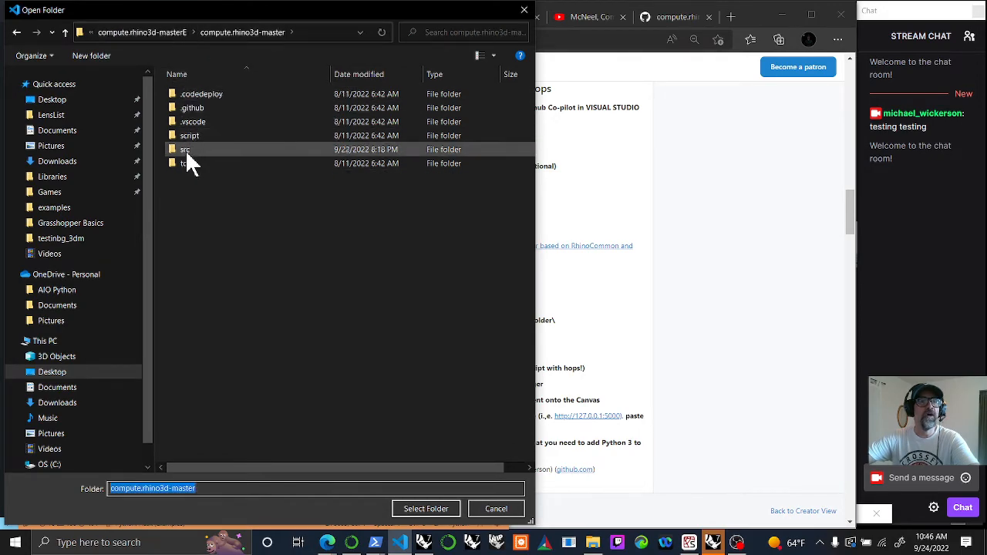
double_click(185, 148)
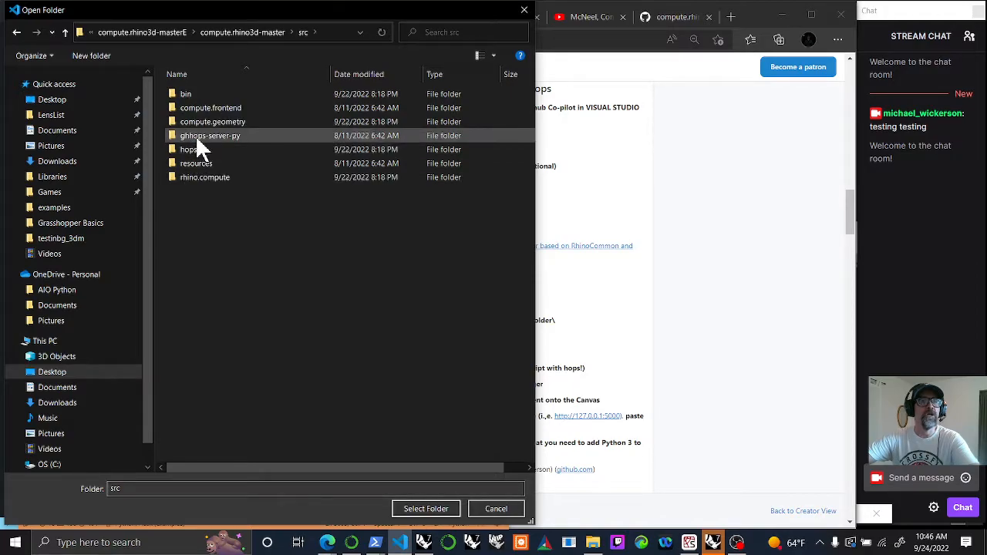
double_click(210, 136)
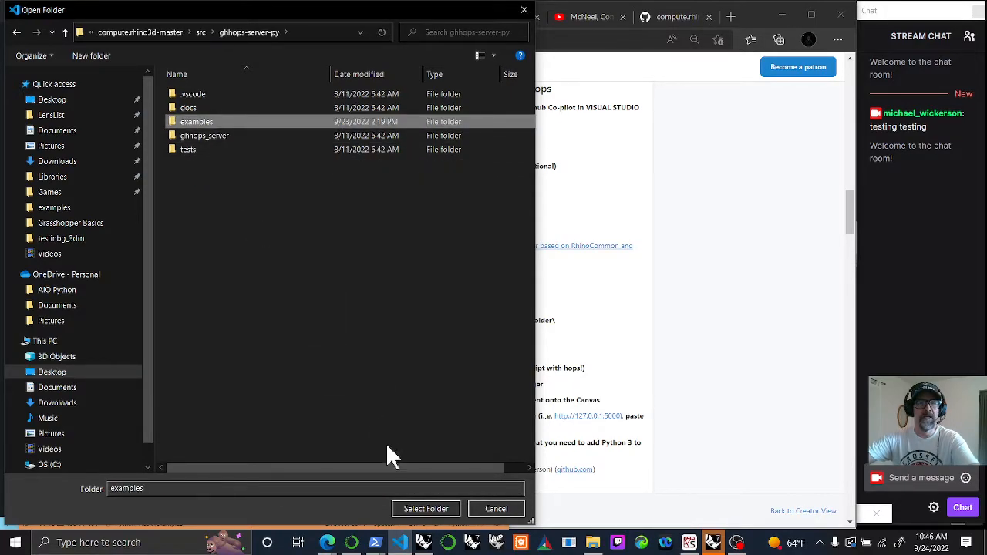
left_click(426, 509)
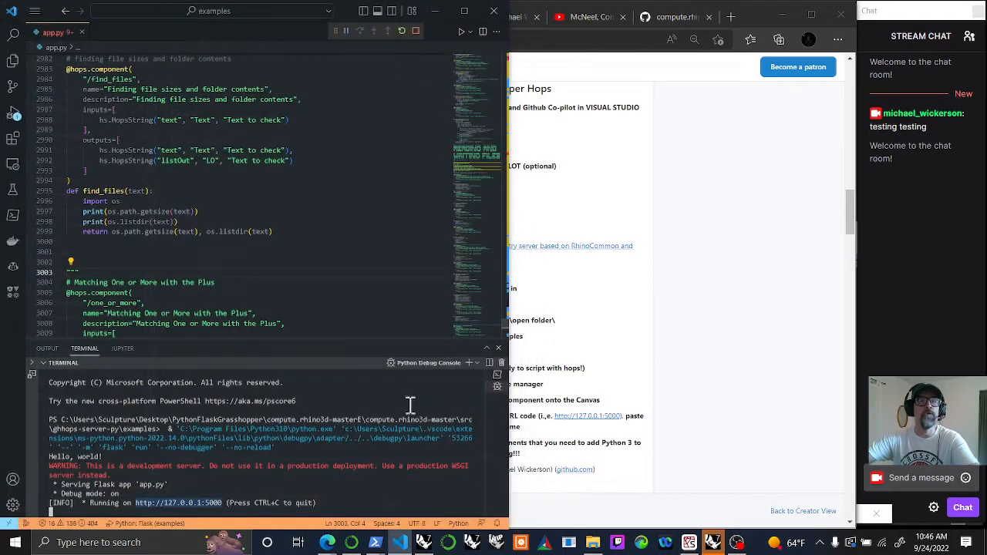
mouse_move(13, 61)
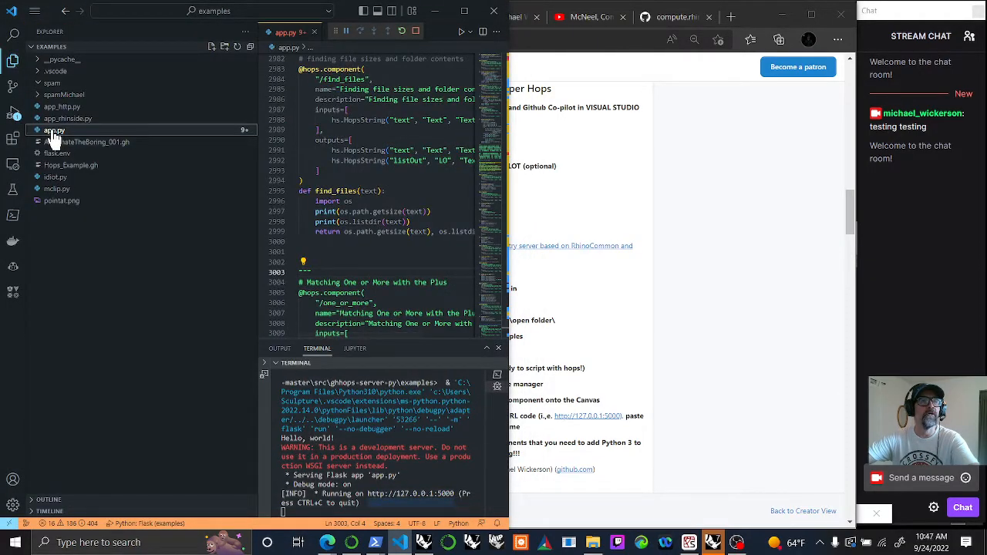
mouse_move(146, 116)
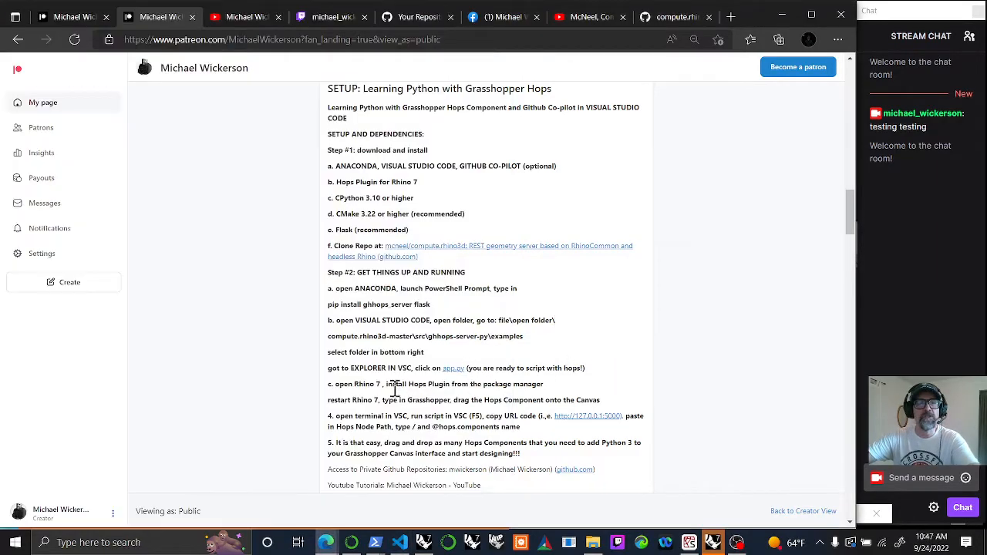
mouse_move(337, 385)
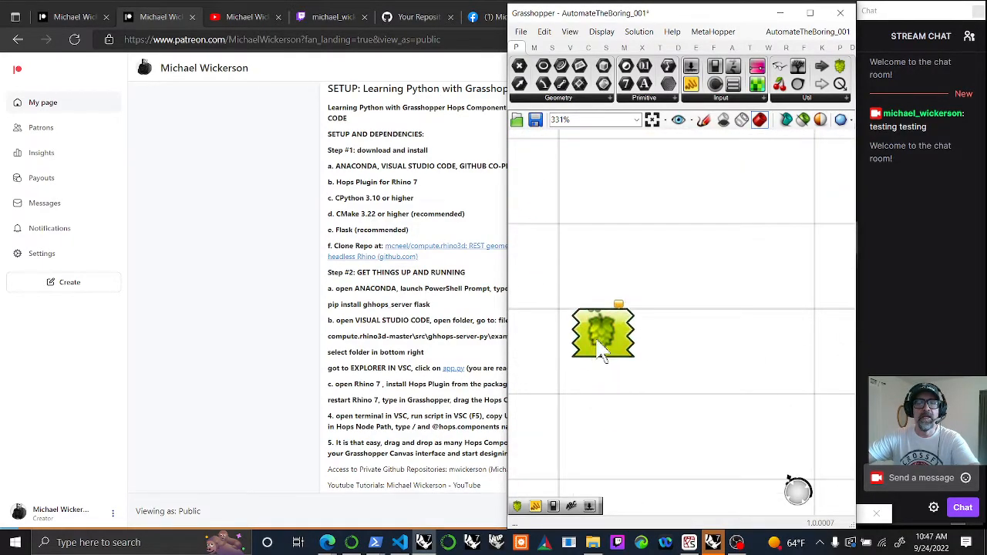
Drag the Hops component toward the canvas centre and clear the VS Code terminal.
left_click_drag(603, 332, 691, 268)
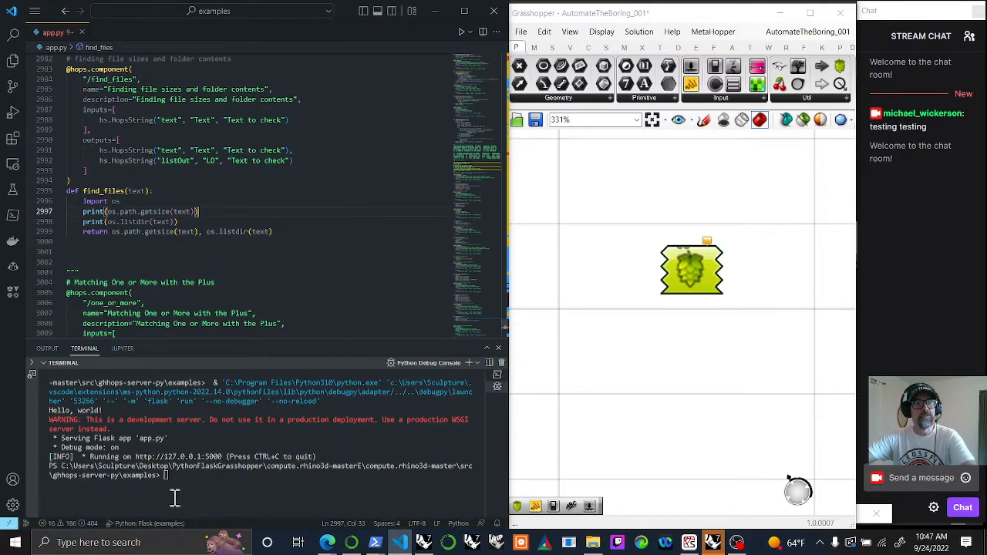
type("clear")
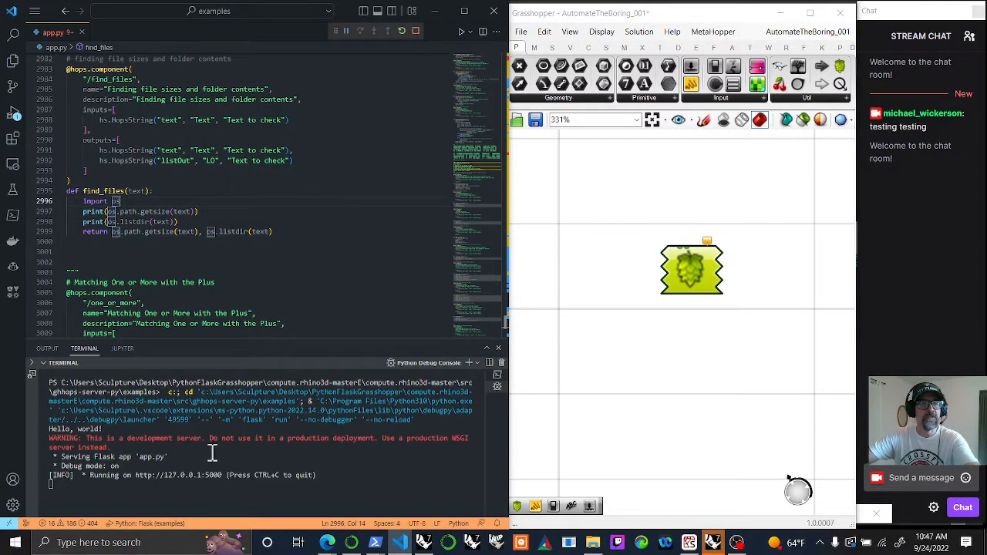
mouse_move(197, 478)
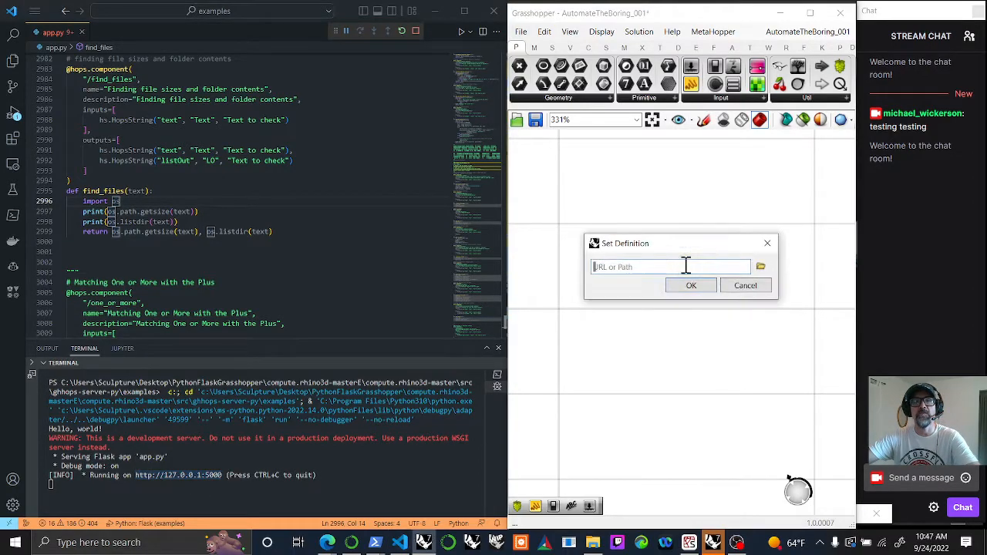
type("http://127.0.0.1:5000/")
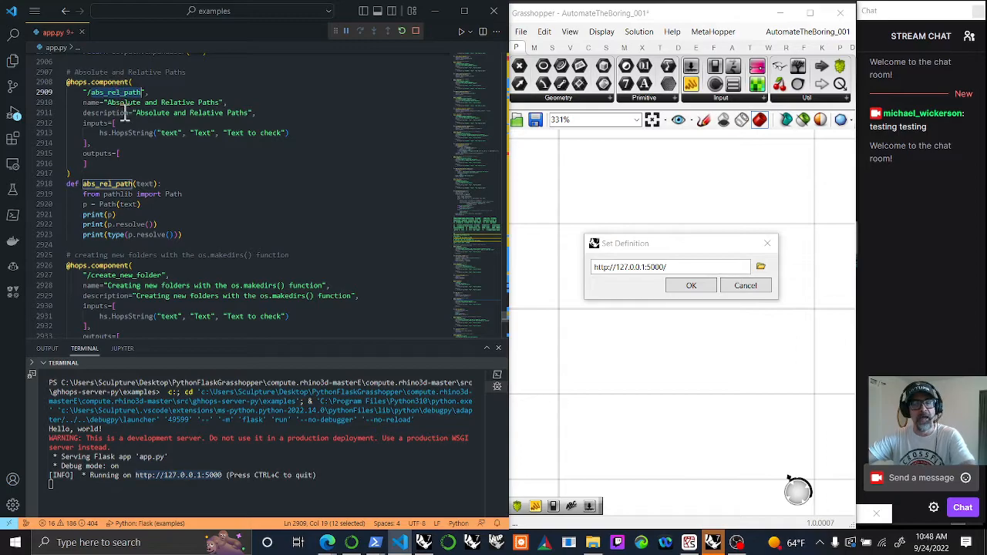
left_click(670, 267)
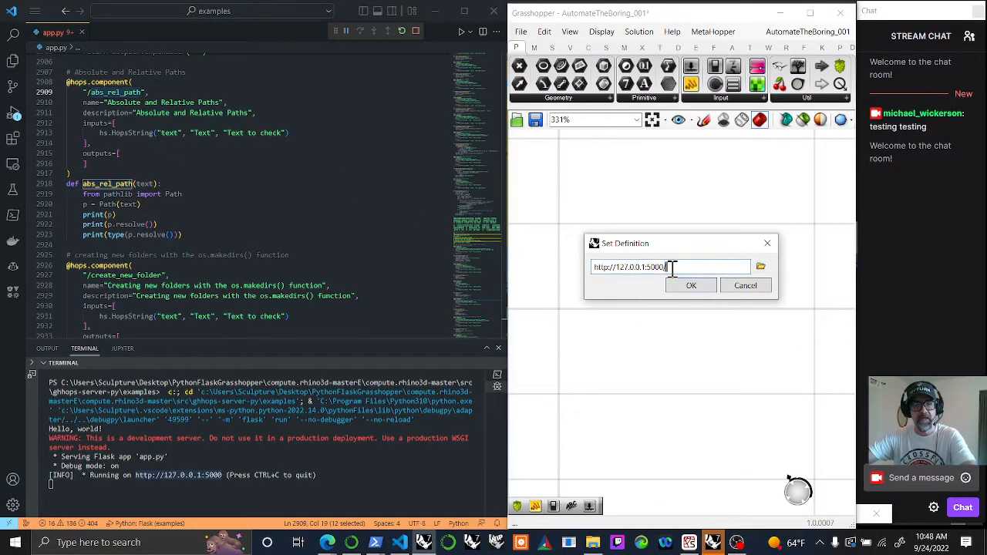
type("/abs_rel_path")
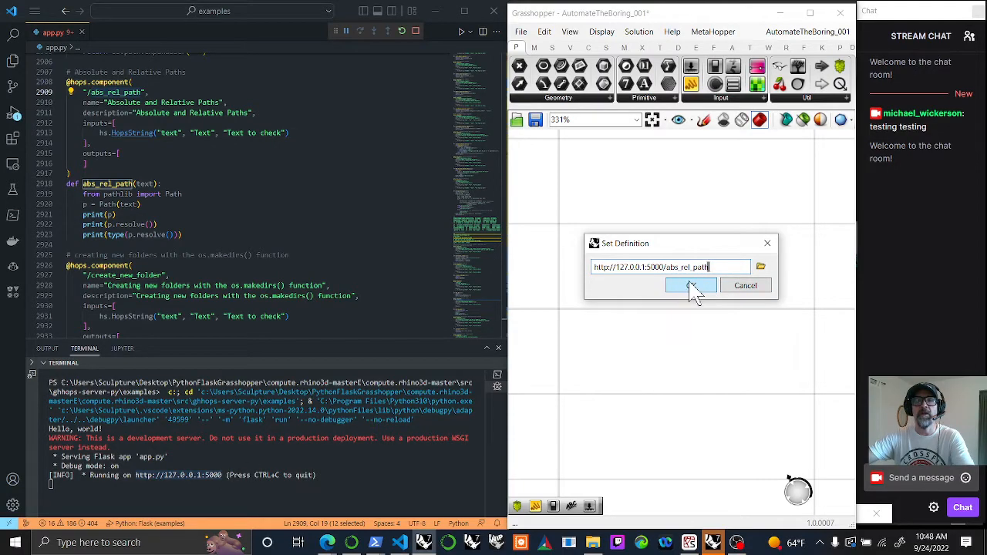
left_click(691, 286)
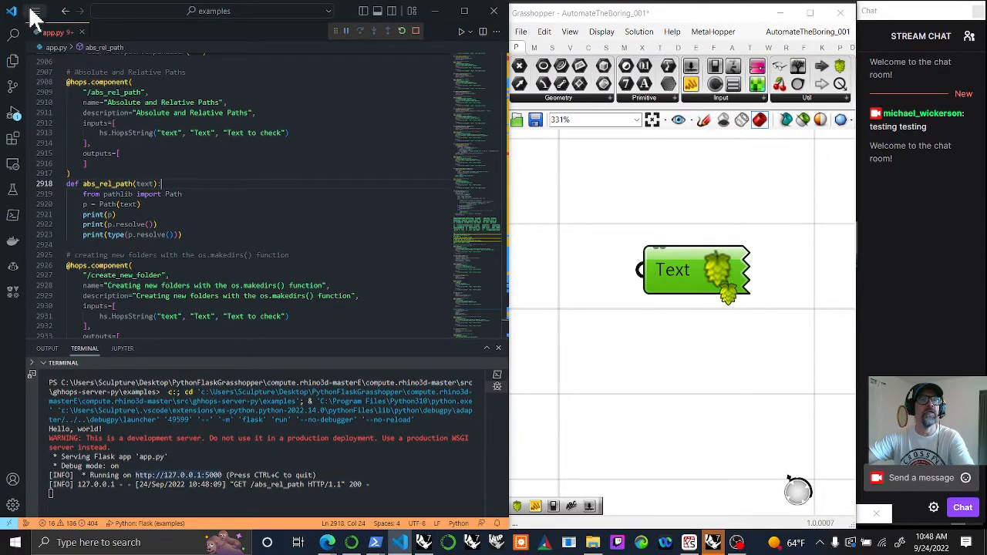
Dismiss the VS Code menu and scroll through the abs_rel_path component code.
left_click(32, 12)
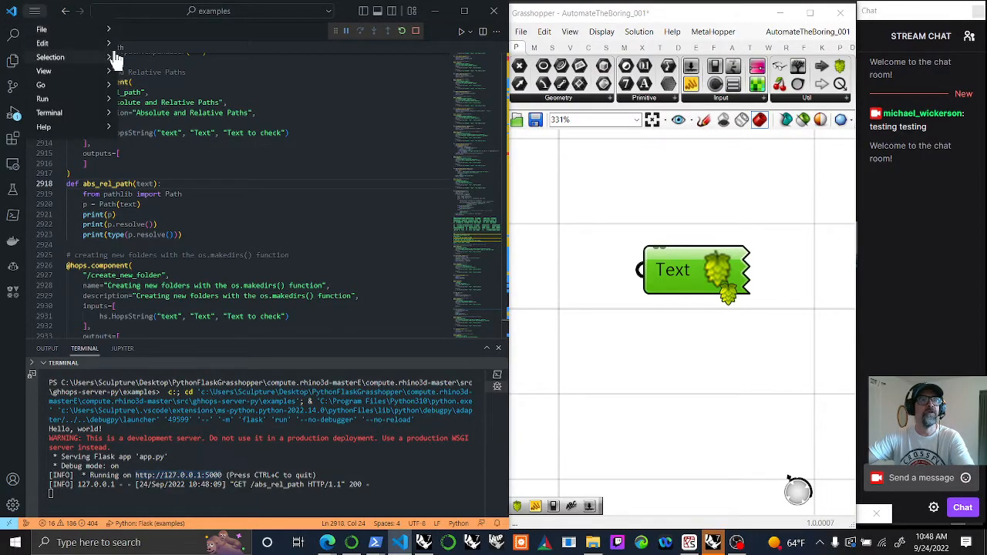
left_click(50, 112)
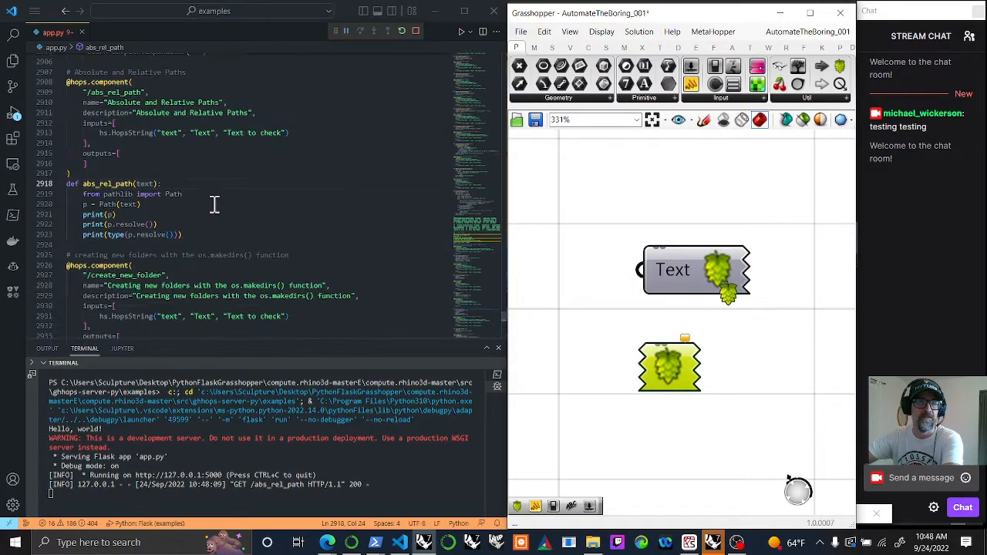
scroll("down", 3)
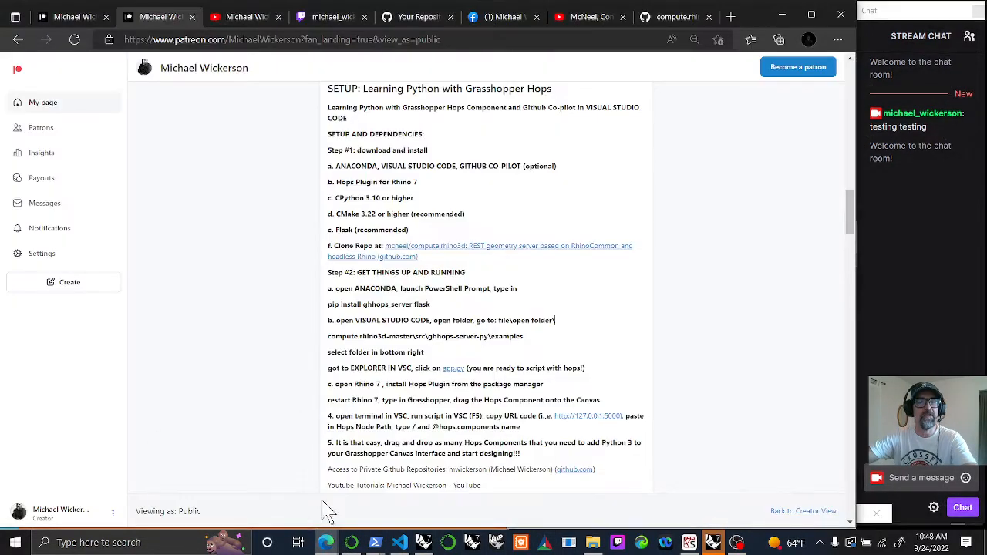
mouse_move(414, 420)
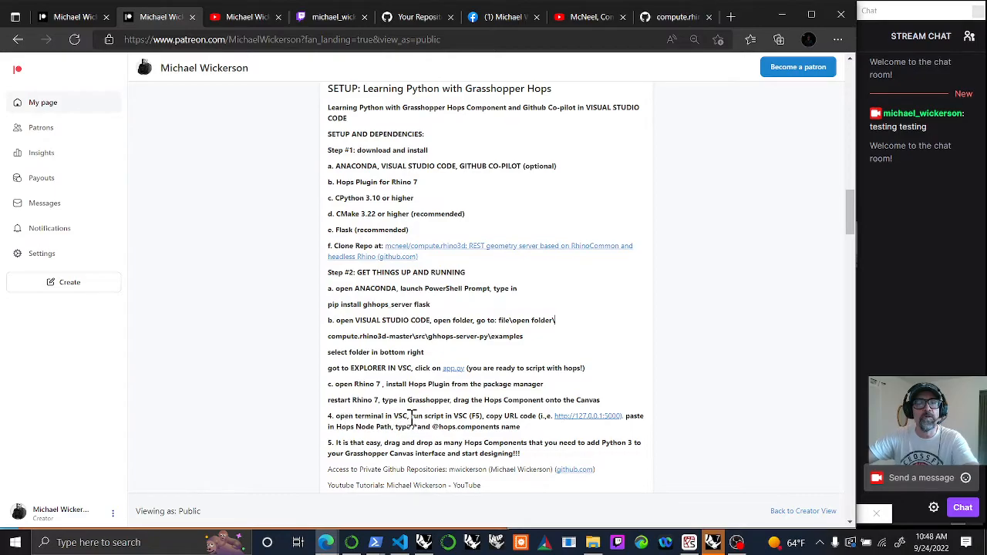
mouse_move(483, 416)
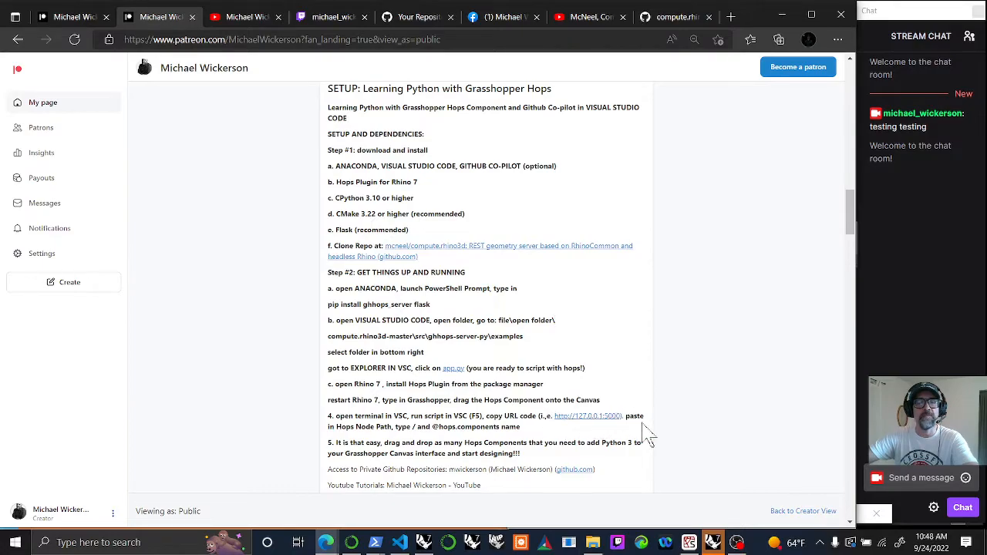
mouse_move(614, 423)
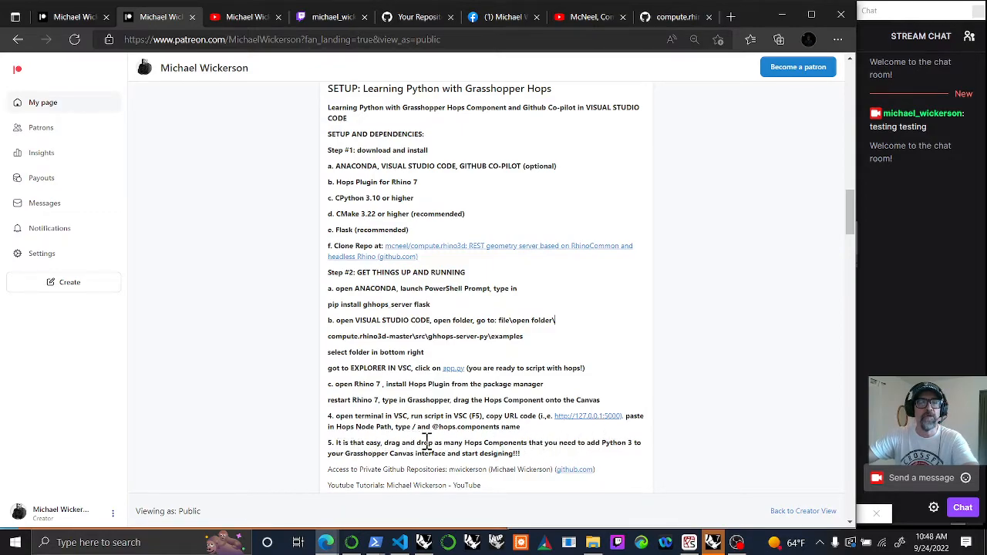
mouse_move(418, 450)
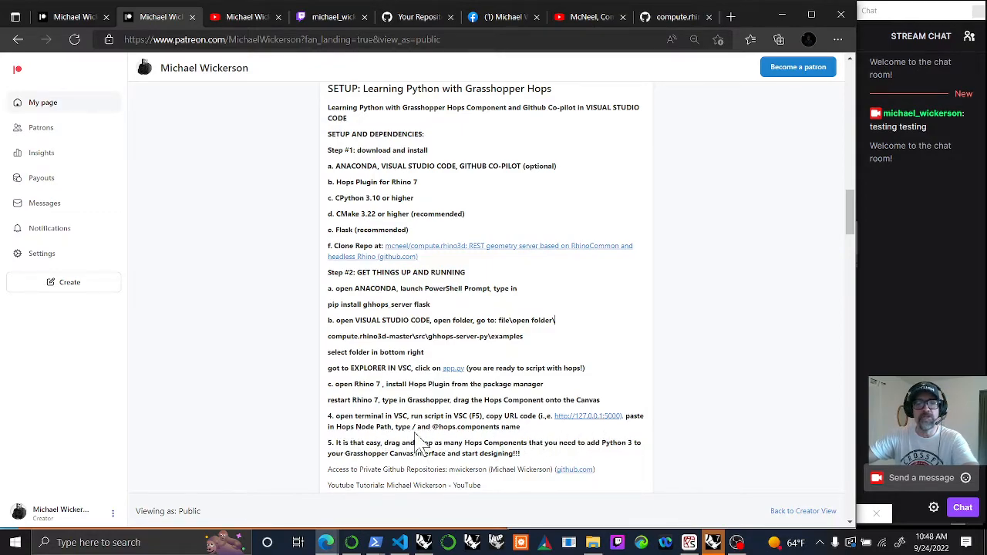
mouse_move(533, 446)
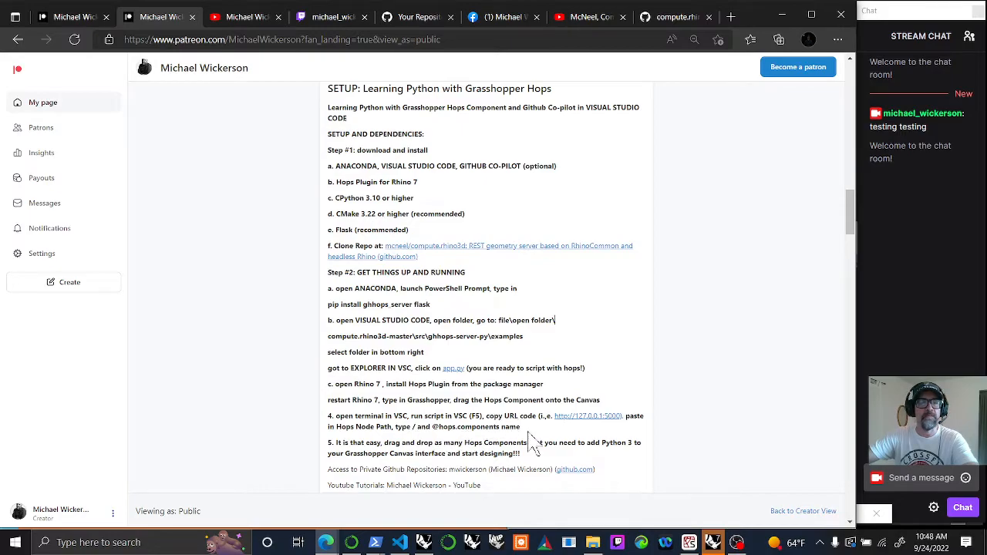
mouse_move(445, 453)
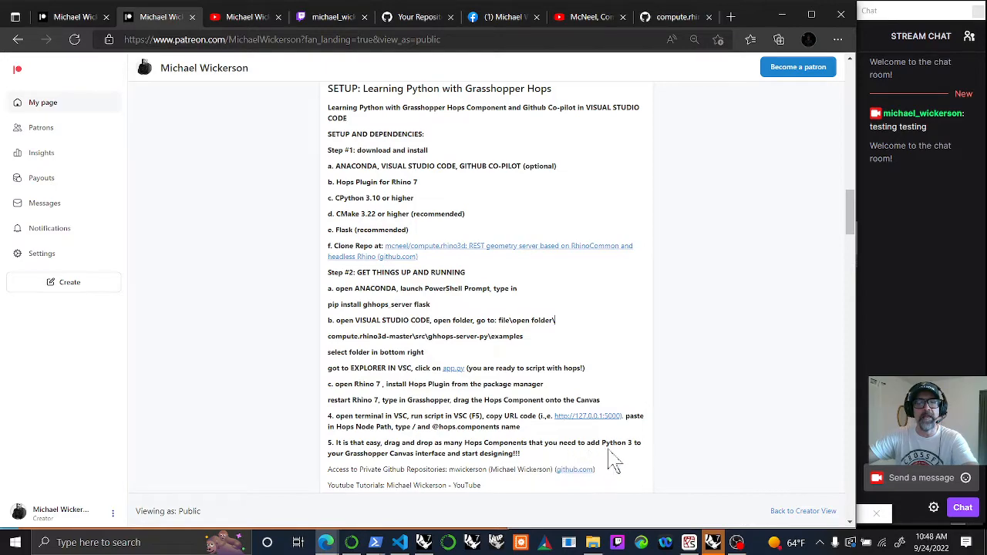
mouse_move(426, 473)
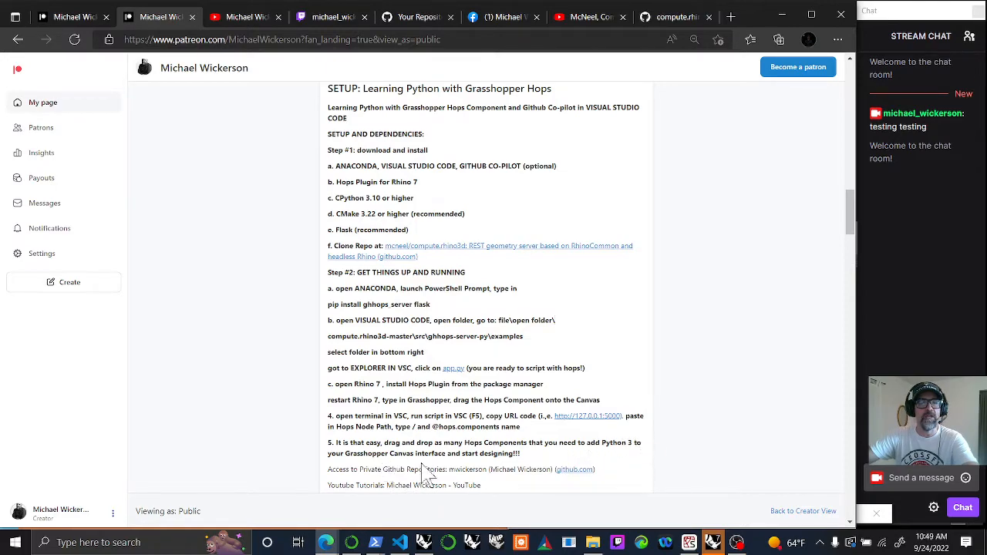
mouse_move(524, 469)
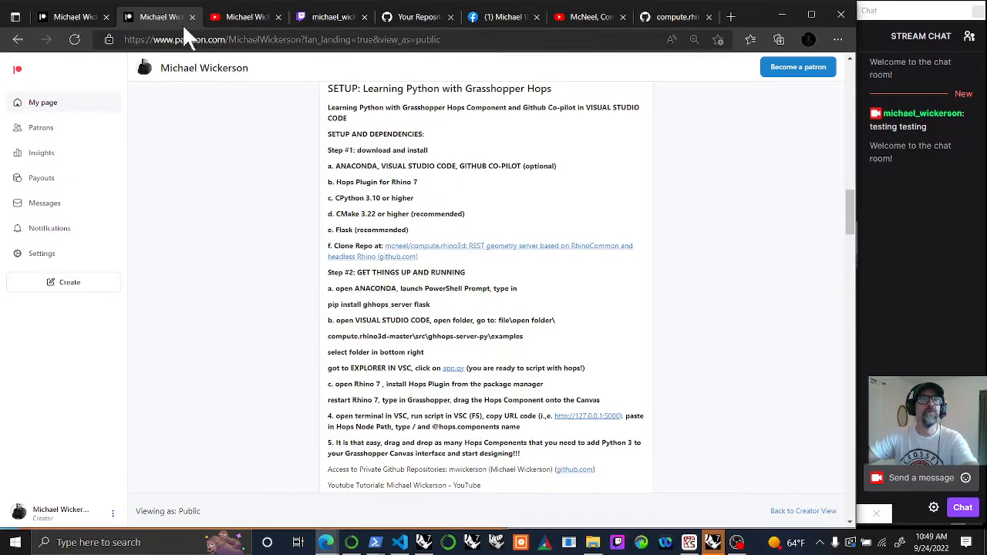
Switch to Michael Wickerson's YouTube channel page.
left_click(247, 15)
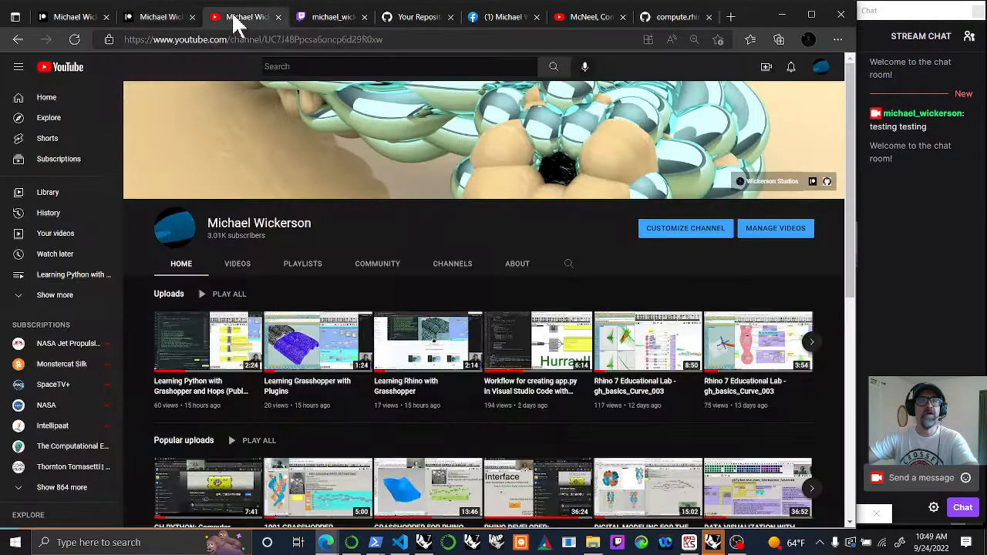
mouse_move(233, 351)
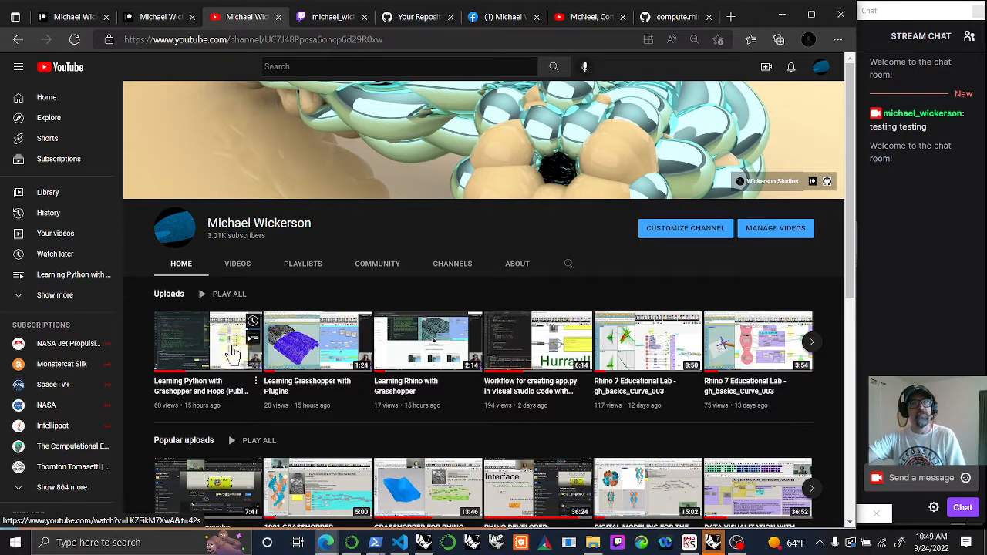
mouse_move(234, 351)
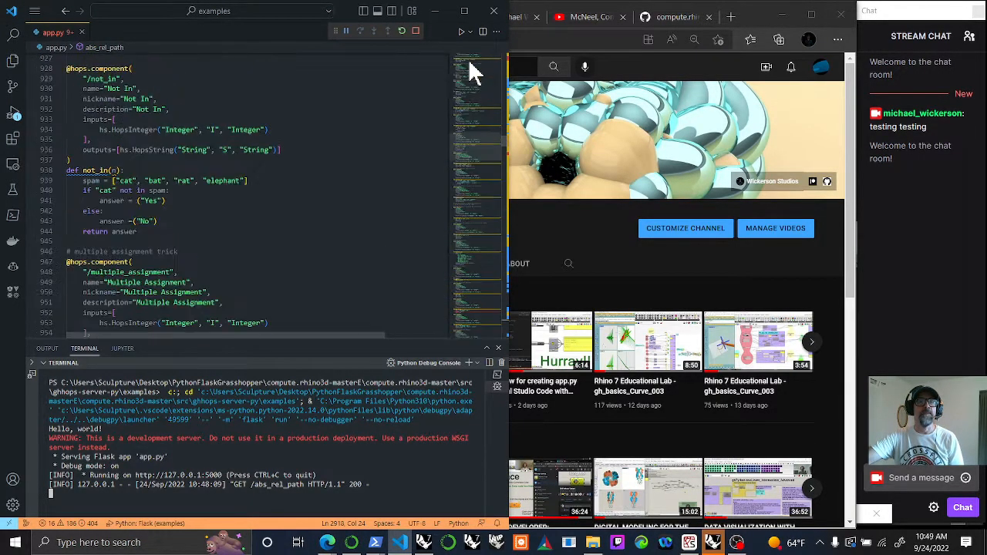
Zoom around the Input Validation and Reading and Writing Files groups on the canvas.
scroll("down", 3)
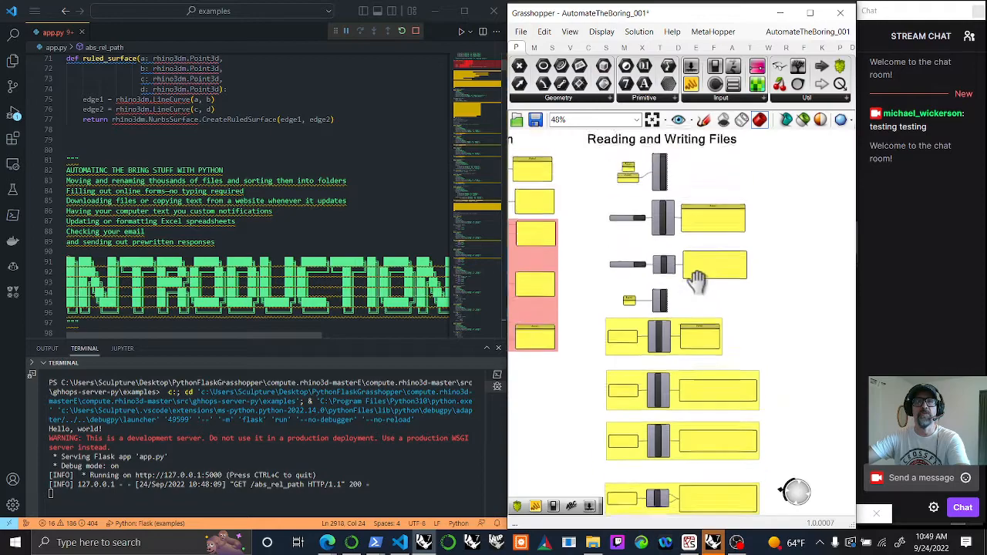
scroll("down", 3)
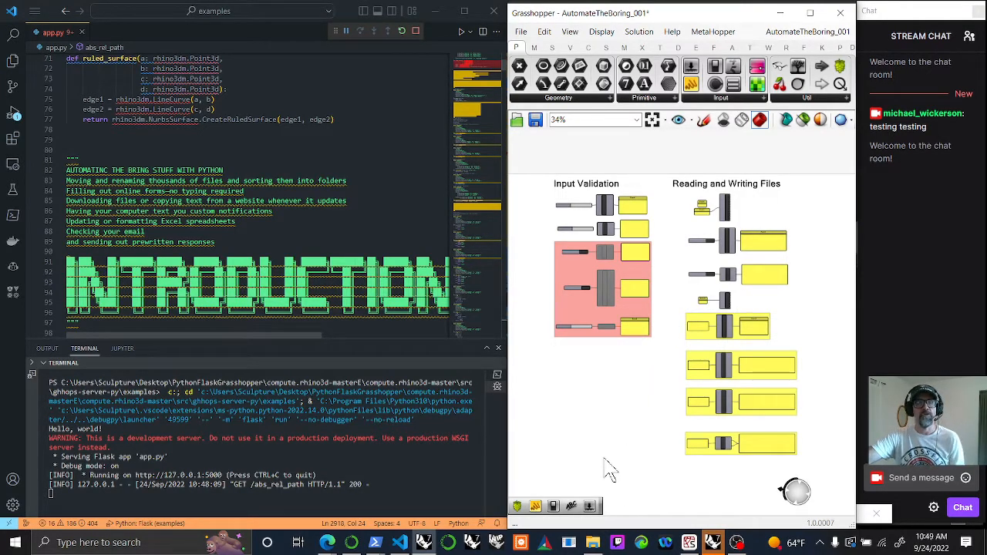
mouse_move(604, 419)
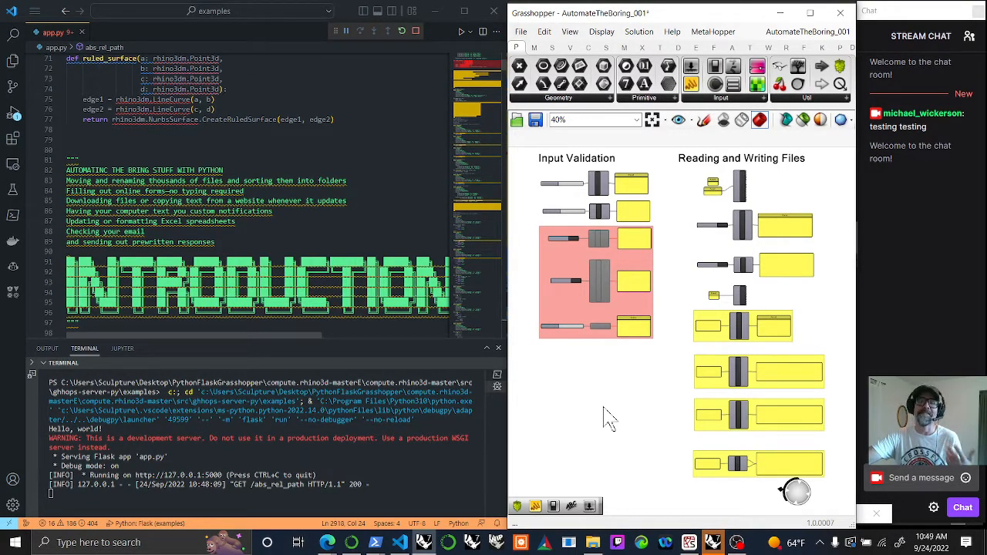
mouse_move(583, 469)
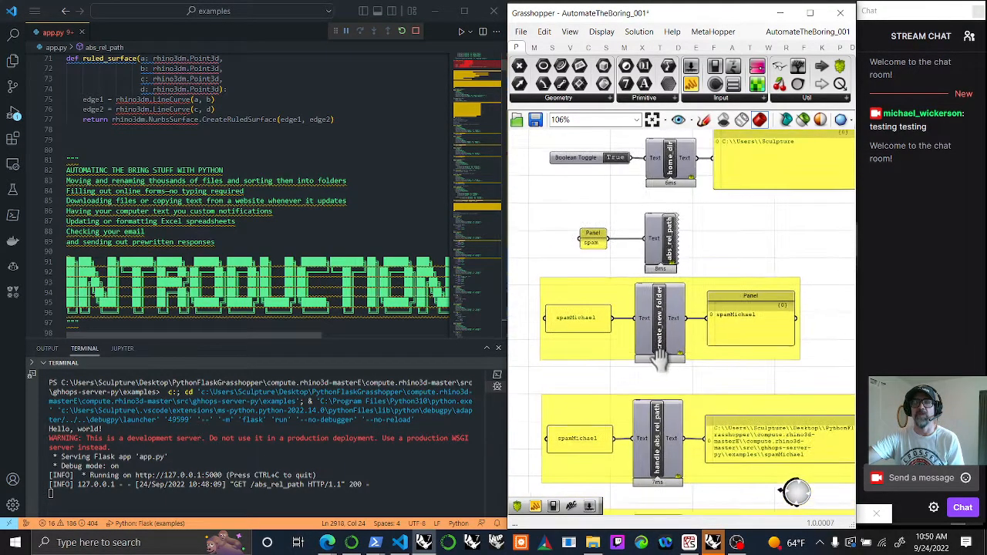
scroll("down", 3)
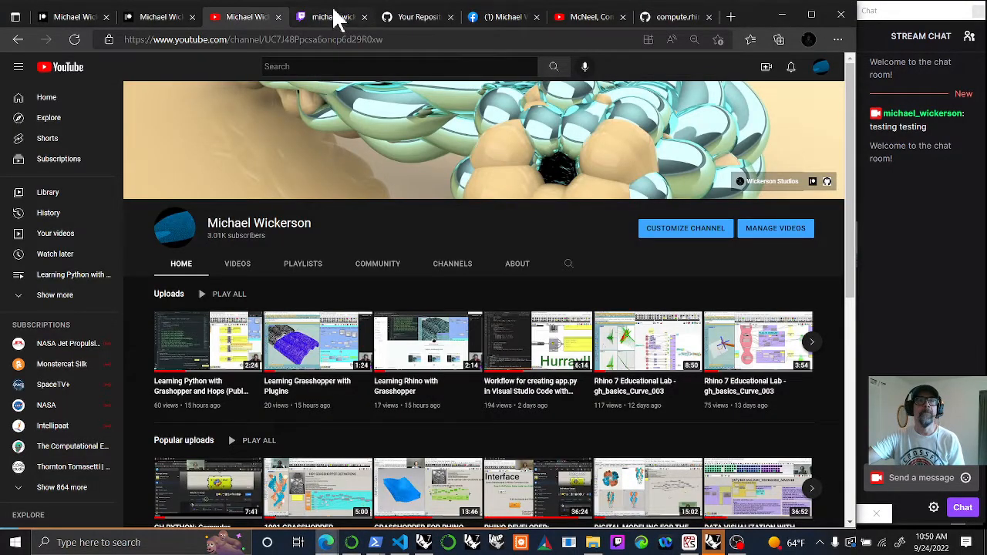
Switch to the michael_wickerson Twitch channel, live in Science & Technology.
left_click(331, 15)
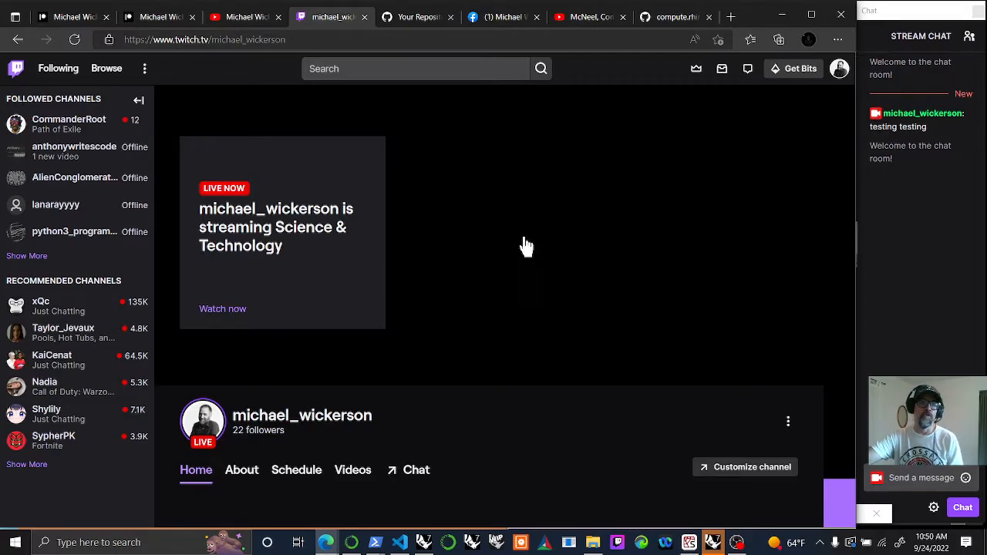
mouse_move(935, 243)
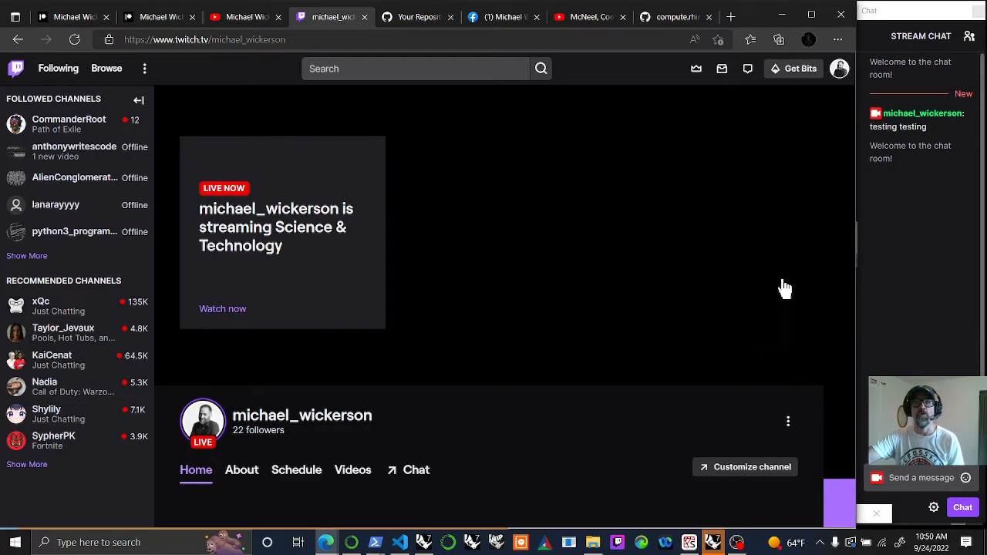
left_click(417, 15)
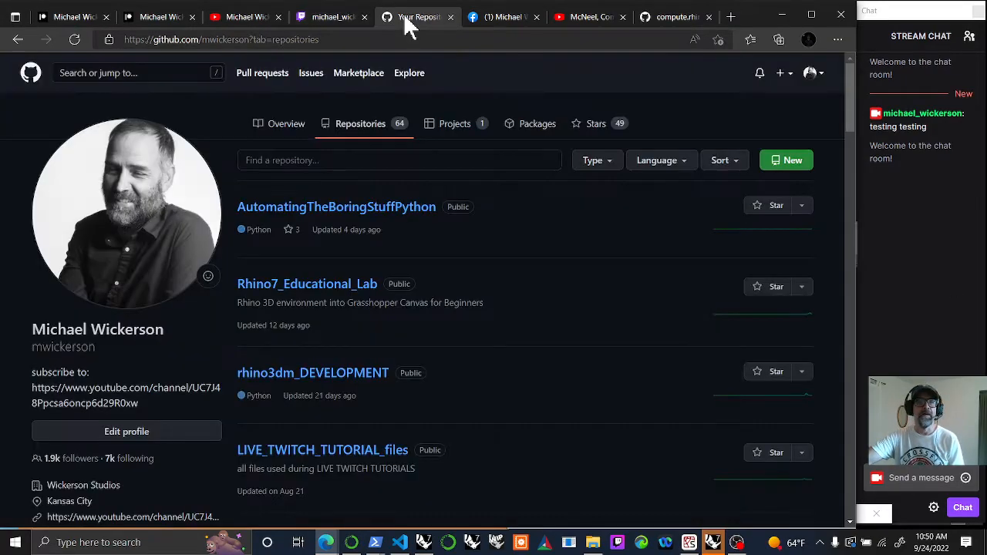
mouse_move(302, 343)
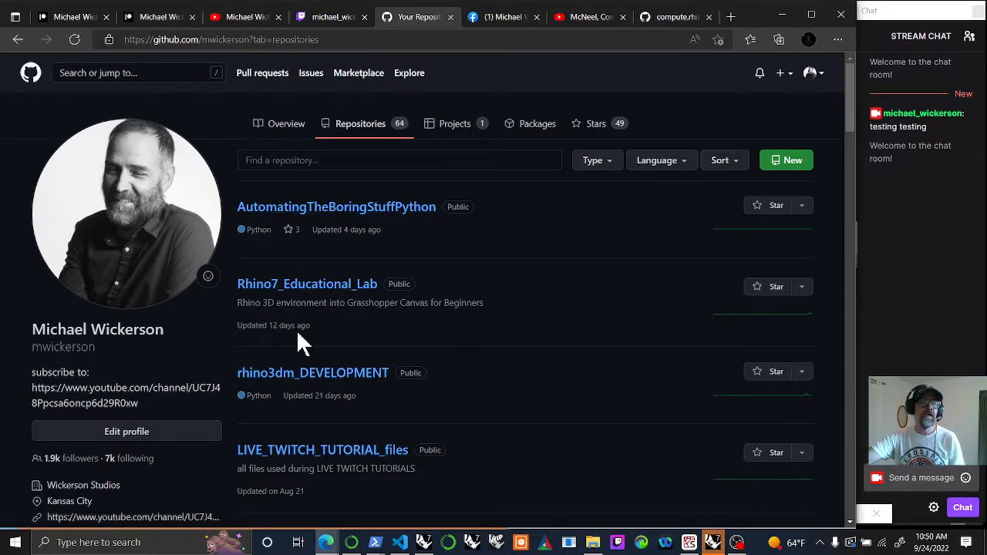
mouse_move(506, 17)
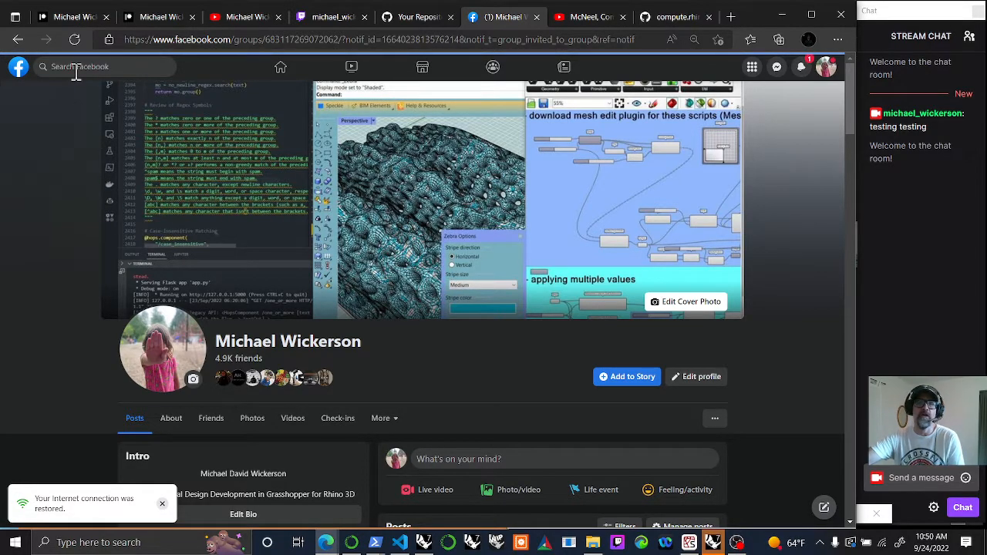
Browse Facebook's recent Grasshopper searches, then return to the compute.rhino3d src folder on GitHub.
left_click(77, 67)
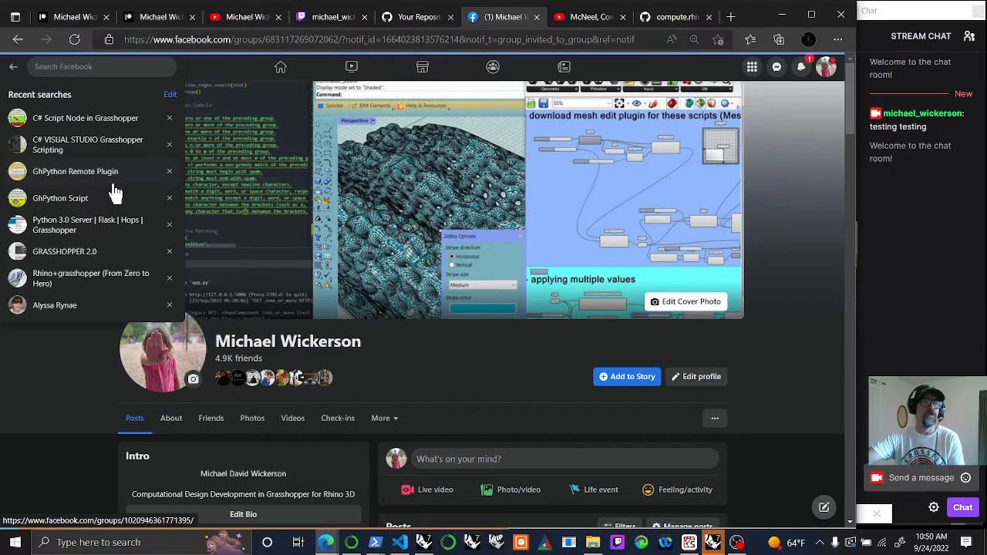
mouse_move(48, 241)
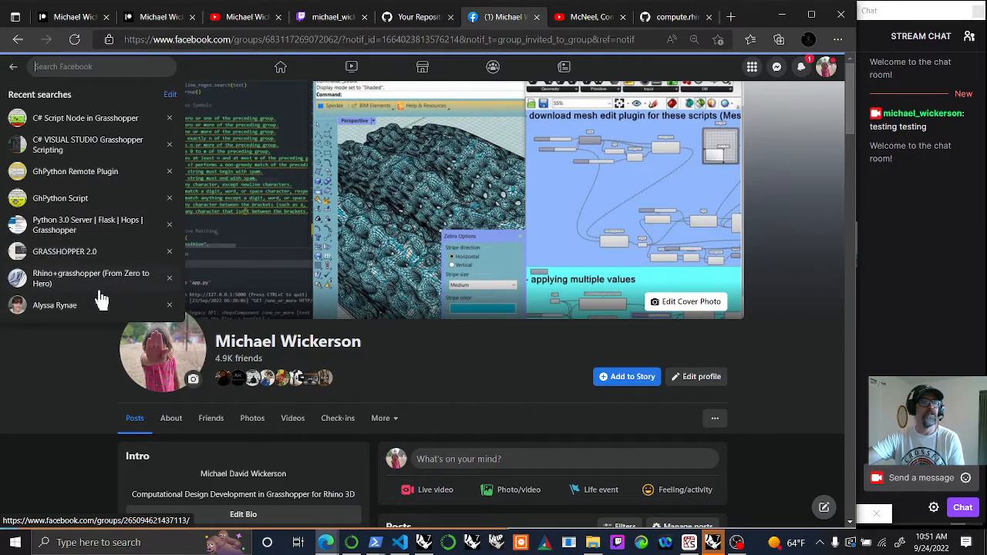
mouse_move(54, 284)
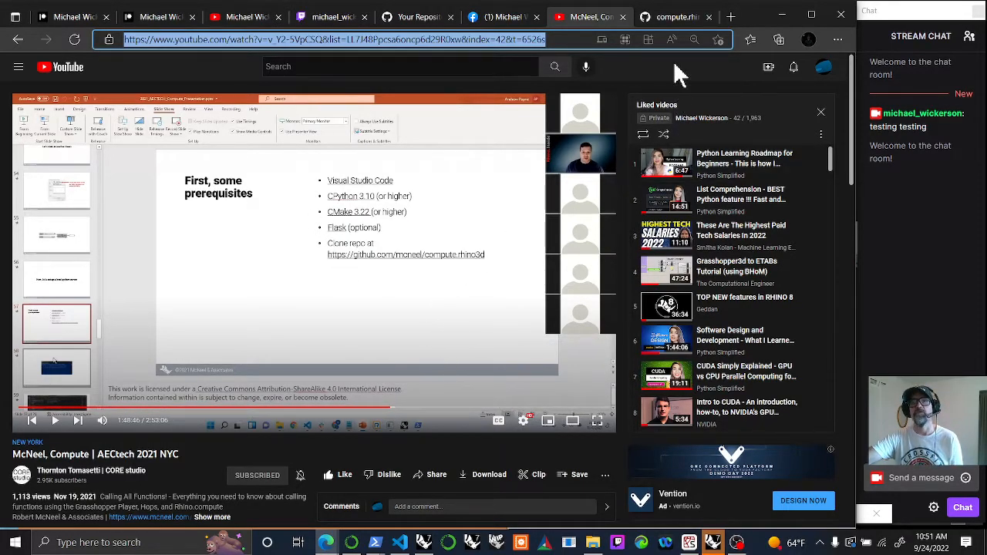
left_click(671, 15)
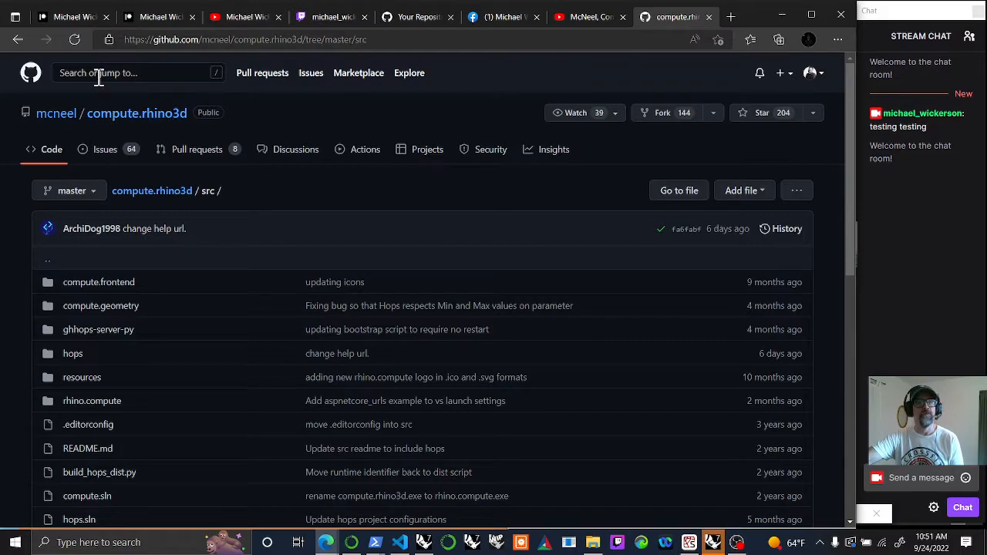
mouse_move(385, 301)
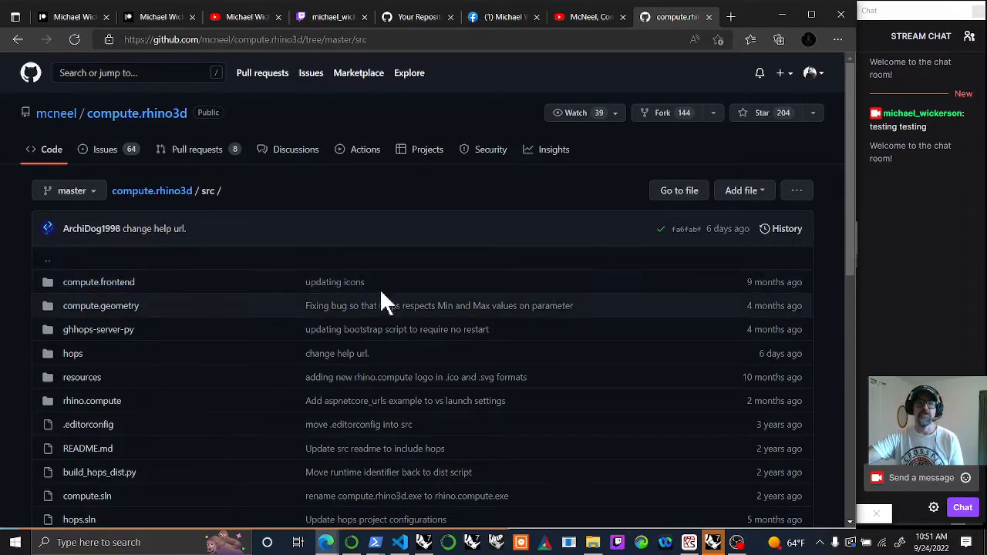
mouse_move(136, 17)
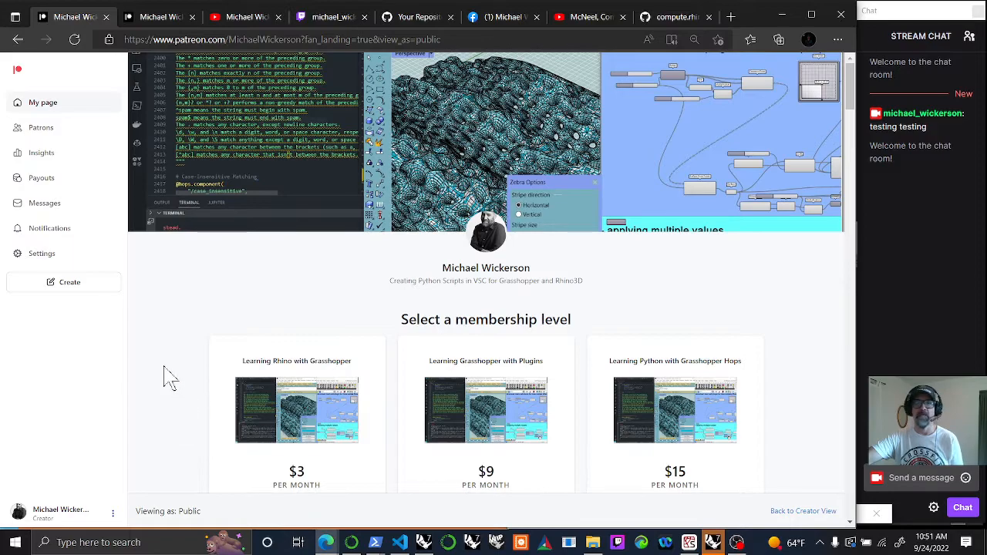
mouse_move(667, 333)
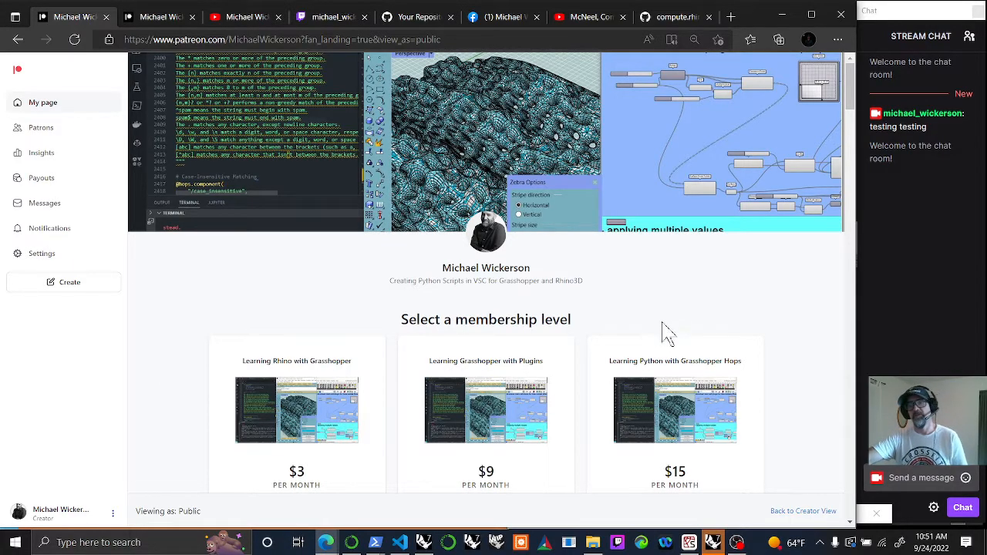
mouse_move(519, 439)
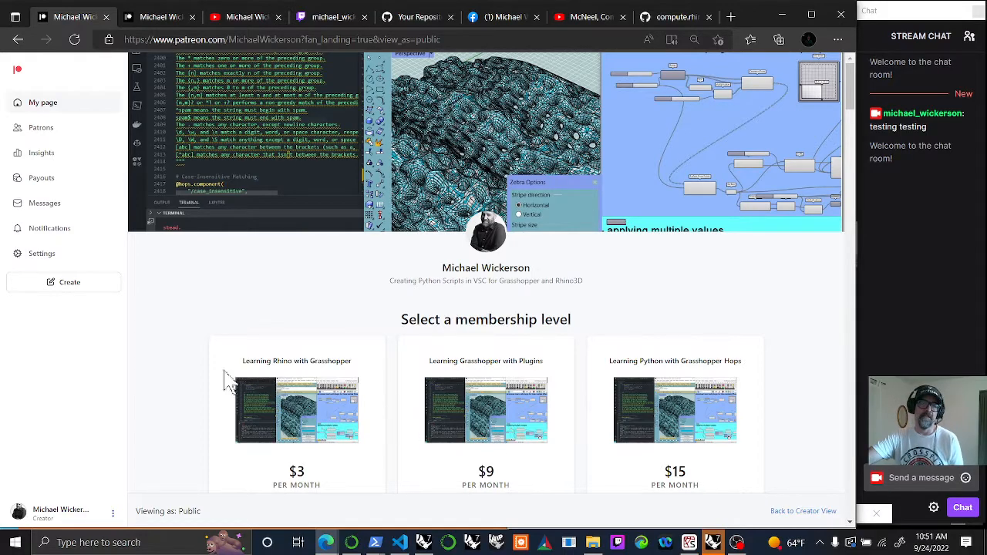
mouse_move(209, 319)
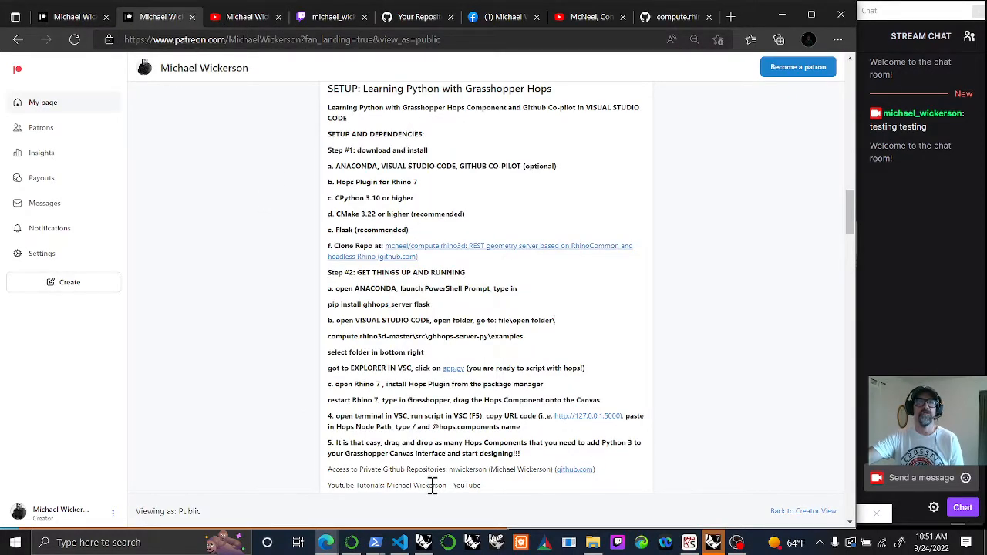
mouse_move(591, 29)
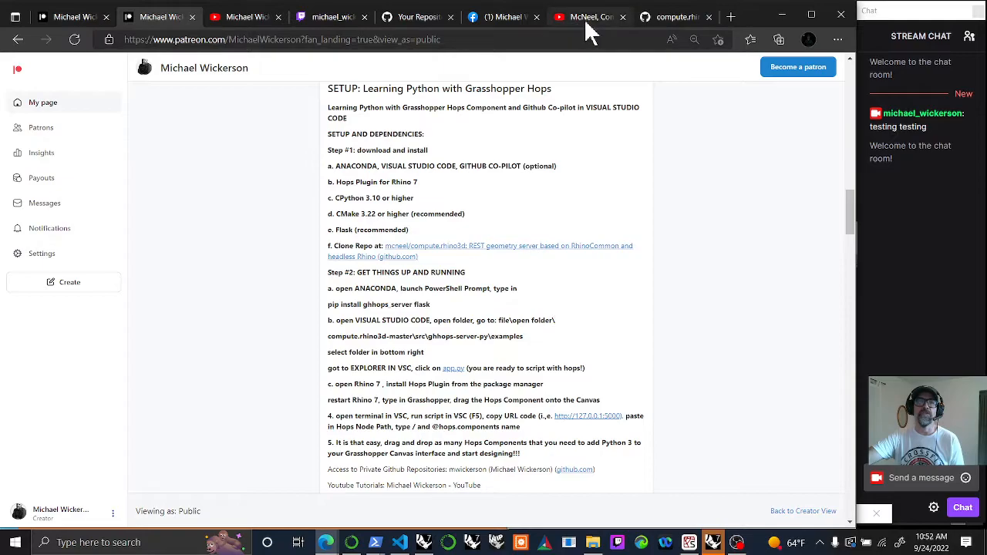
Review the Patreon tiers and Hops setup post, then return to the Twitch channel.
left_click(154, 15)
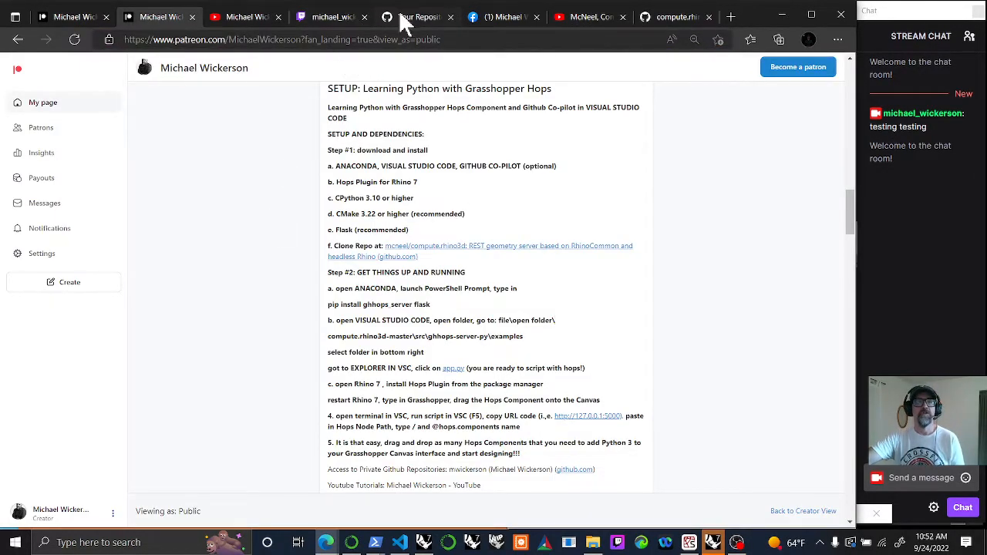
left_click(327, 17)
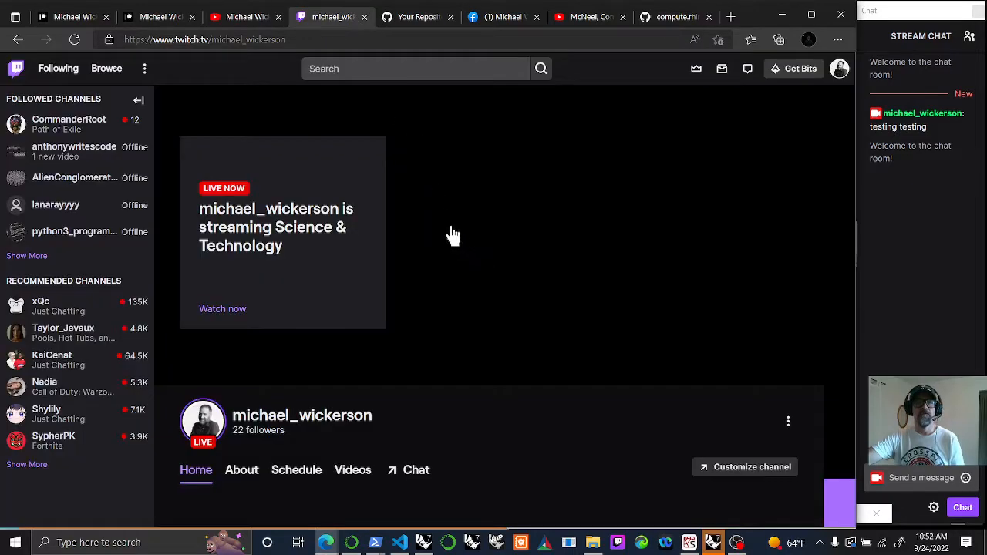